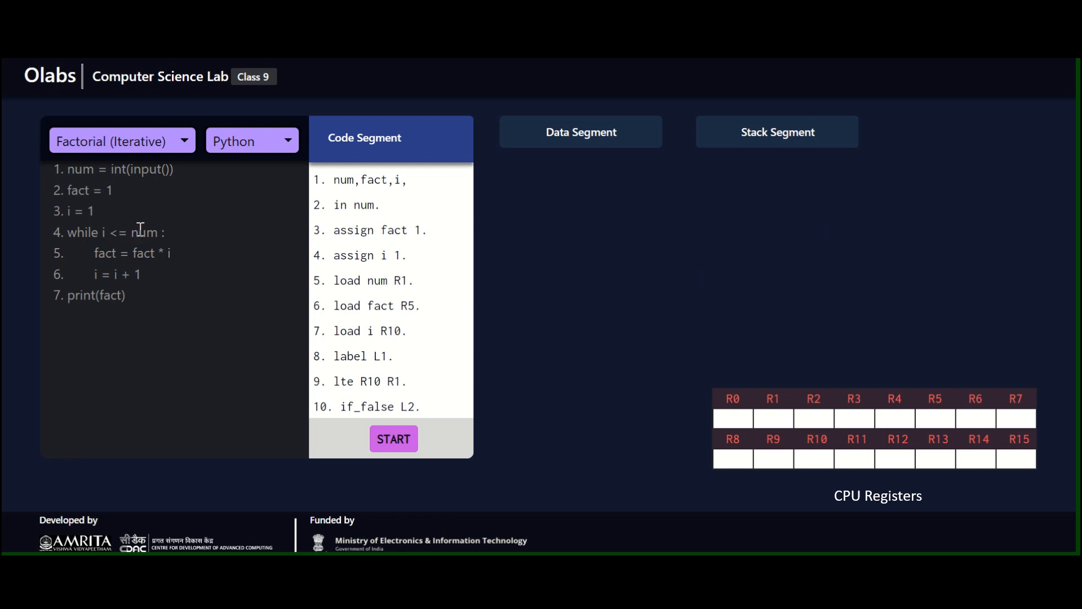
{"action": "mouse_move", "coordinate": [377, 224]}
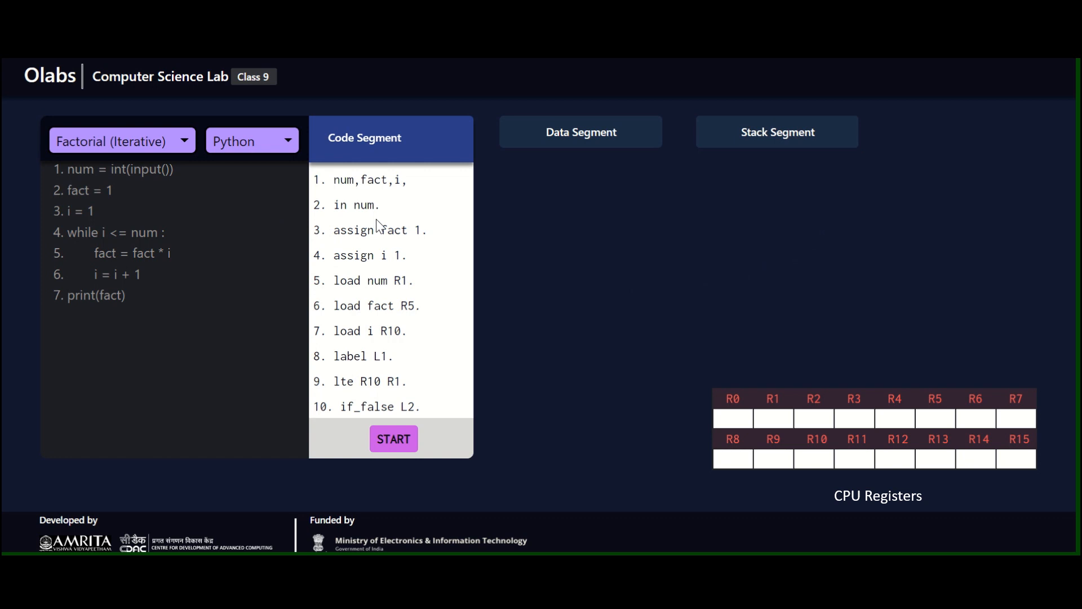
{"action": "mouse_move", "coordinate": [494, 499]}
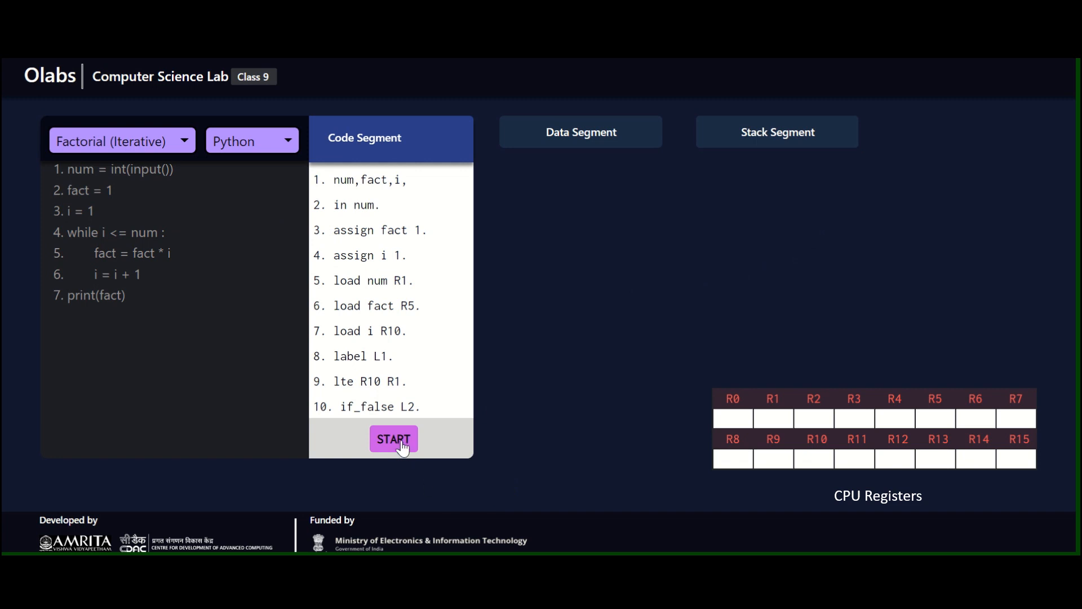
- Start the factorial simulation and submit 3 as the value of num
{"action": "left_click", "coordinate": [393, 439]}
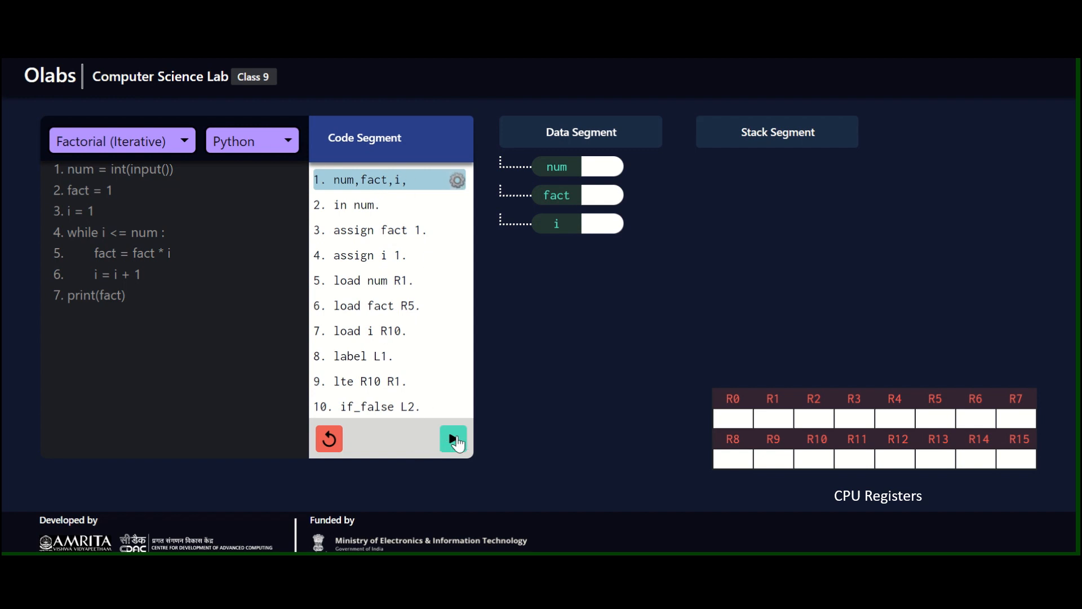
{"action": "left_click", "coordinate": [453, 438]}
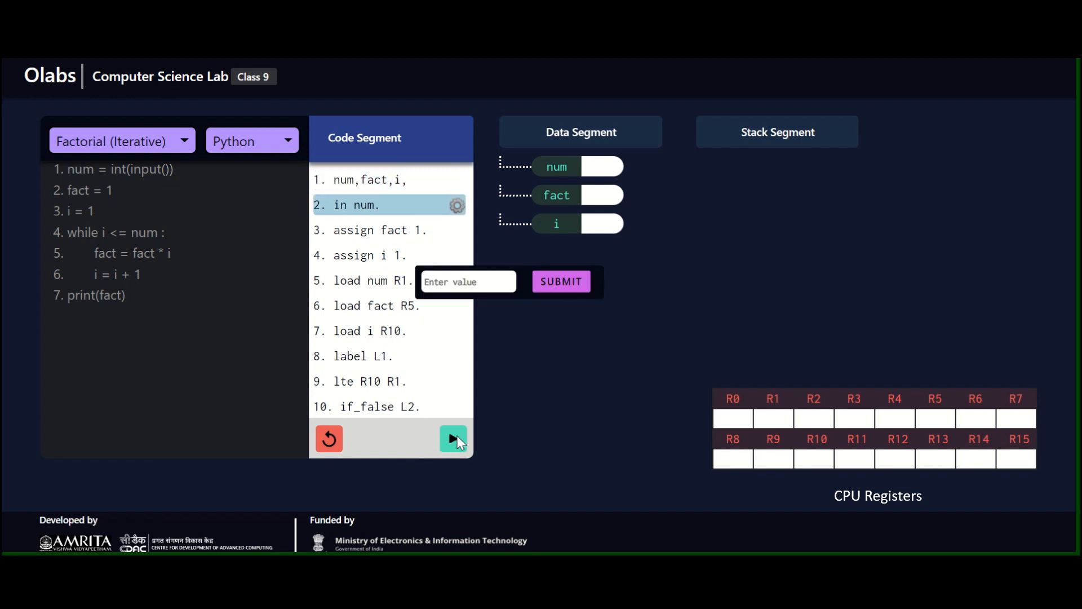
{"action": "left_click", "coordinate": [468, 282]}
{"action": "type", "text": "3"}
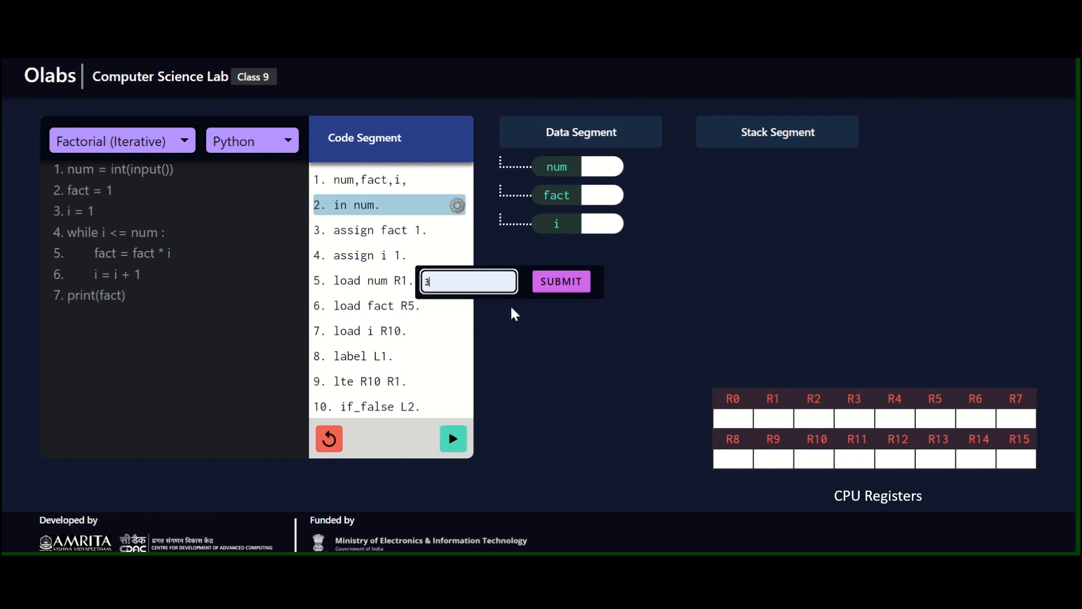
{"action": "left_click", "coordinate": [561, 282]}
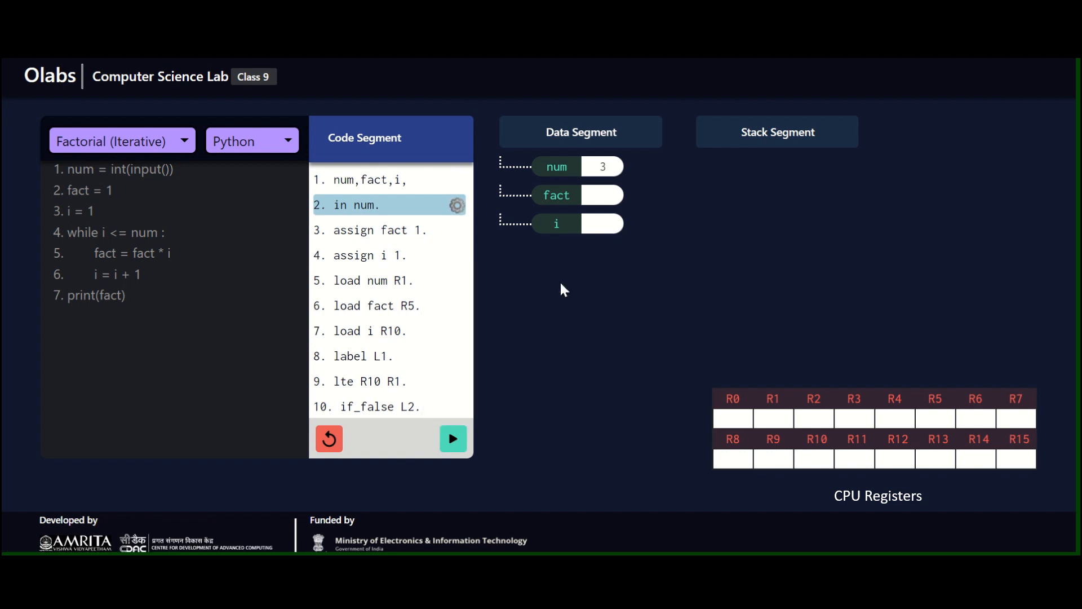
{"action": "mouse_move", "coordinate": [557, 292]}
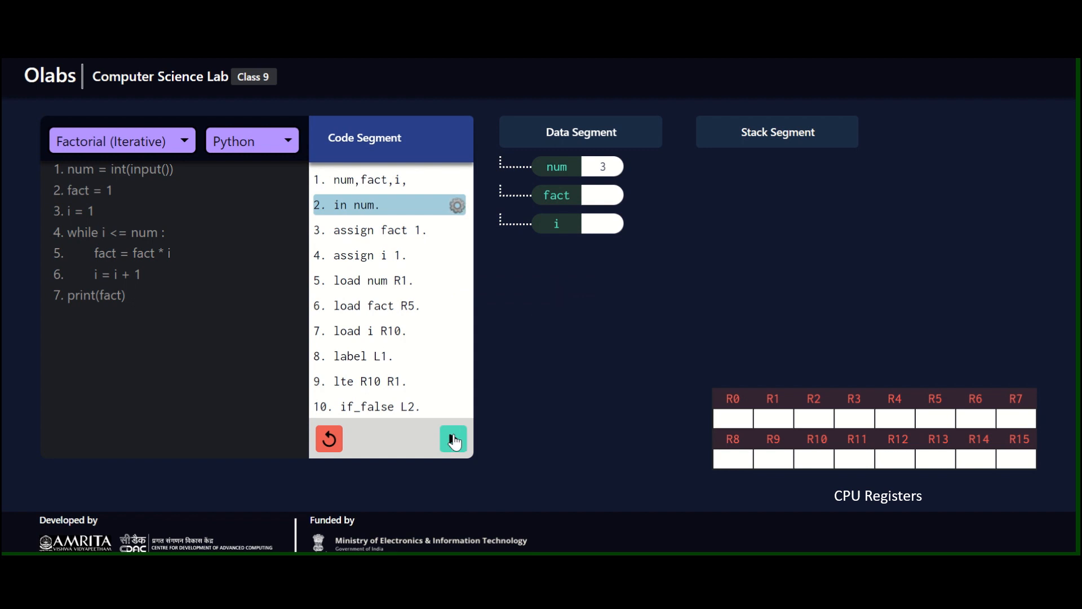
- Step through assigning 1 to fact and 1 to i, then begin loading num into R1
{"action": "left_click", "coordinate": [454, 438]}
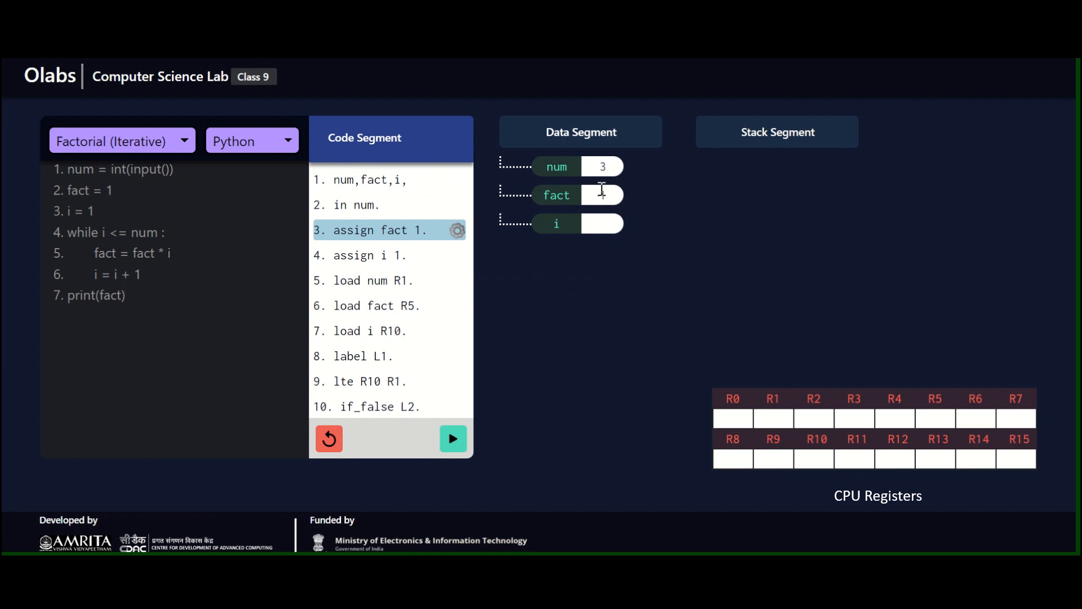
{"action": "left_click", "coordinate": [453, 439]}
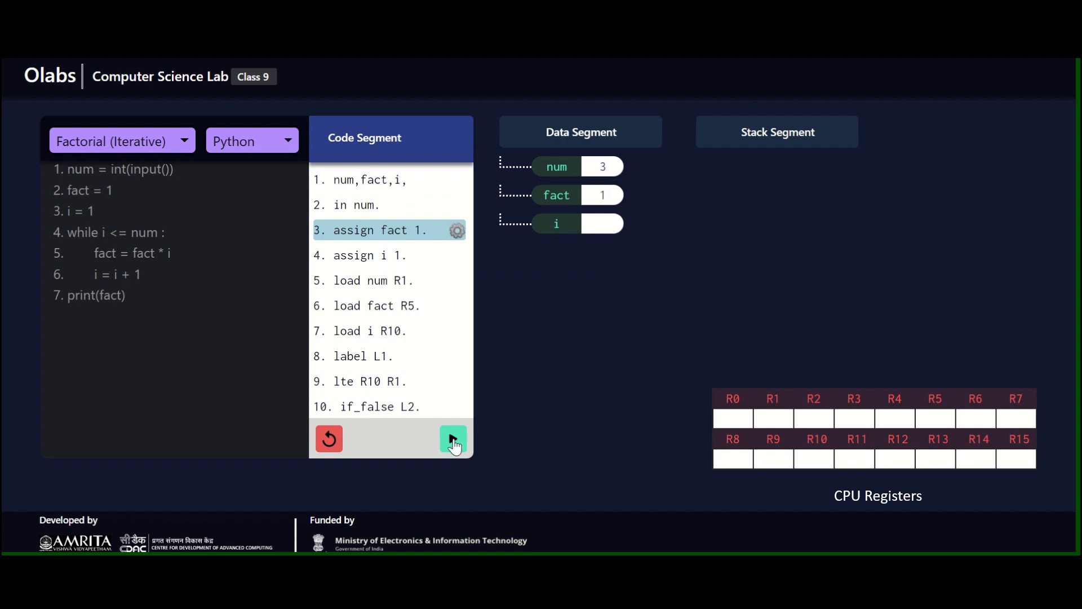
{"action": "left_click", "coordinate": [453, 438]}
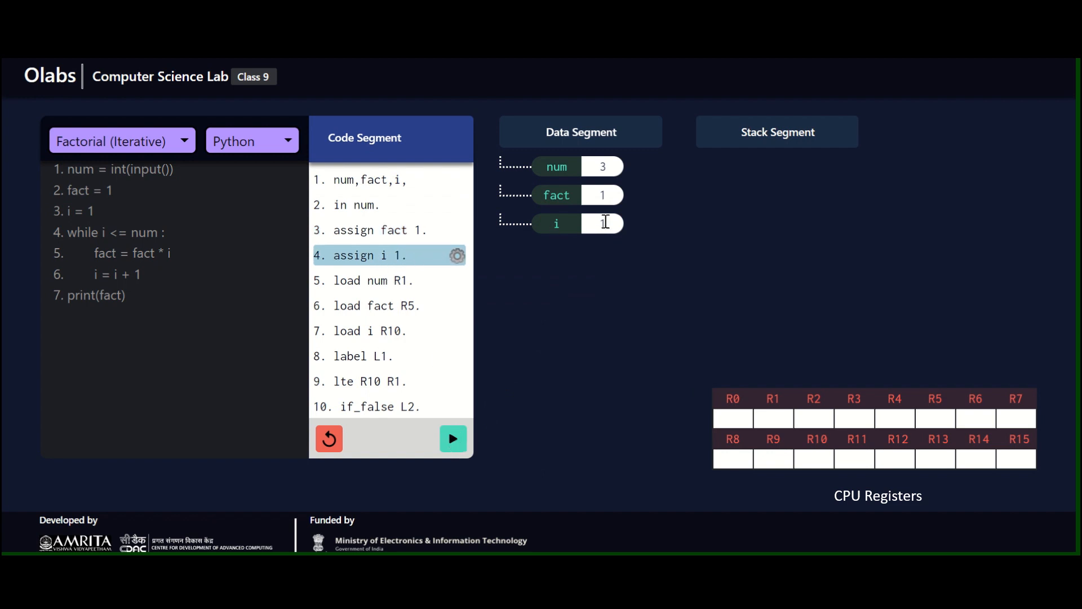
{"action": "left_click", "coordinate": [453, 438]}
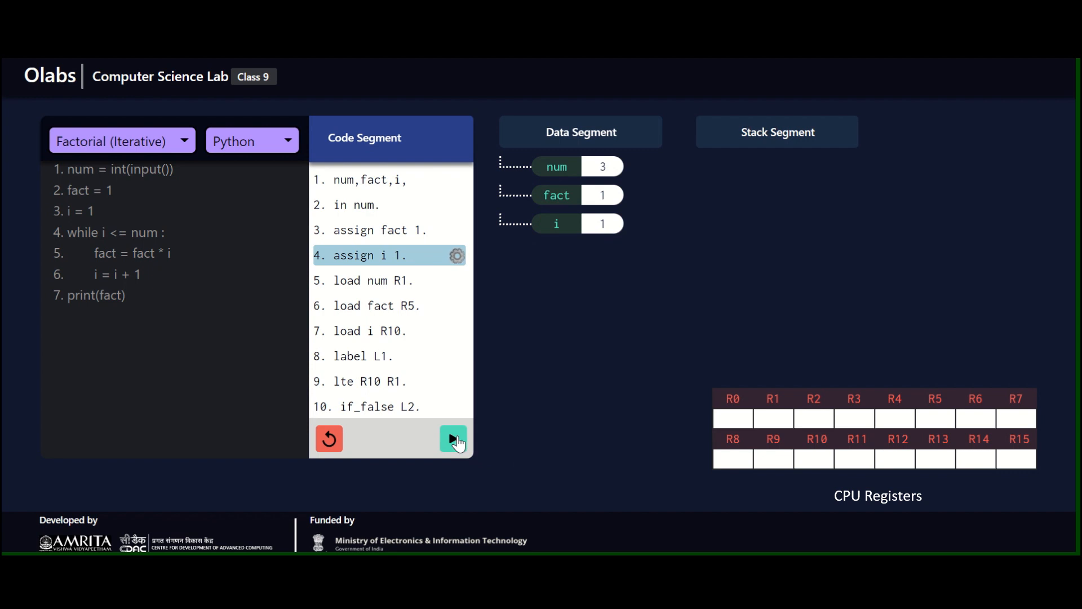
{"action": "left_click", "coordinate": [453, 438]}
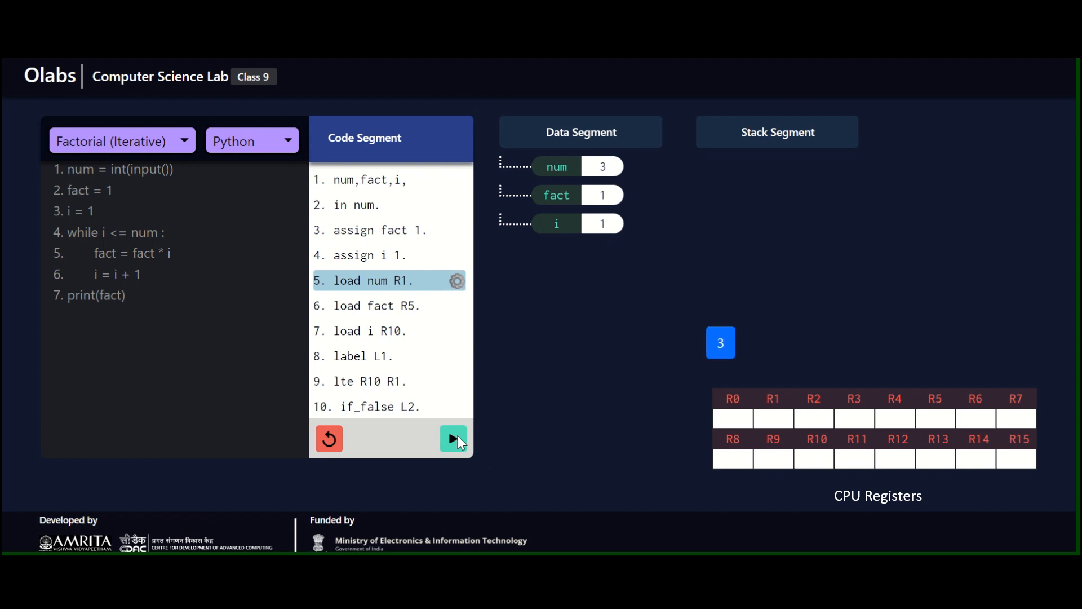
- Step through loading fact's 1 into R5 and i's 1 into R10, with num's 3 in R1
{"action": "left_click", "coordinate": [453, 439]}
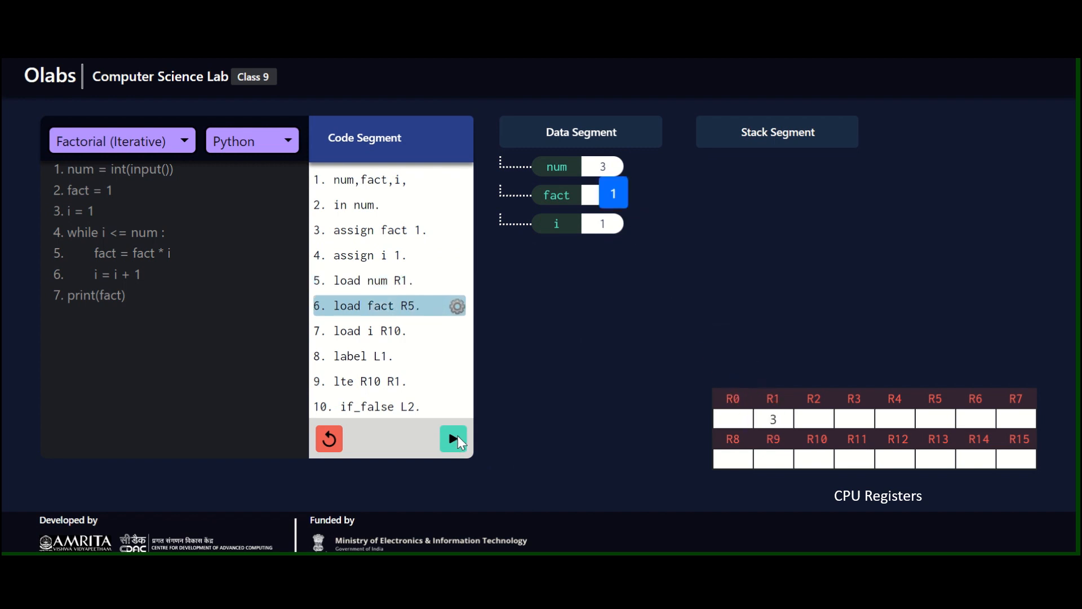
{"action": "left_click", "coordinate": [453, 439]}
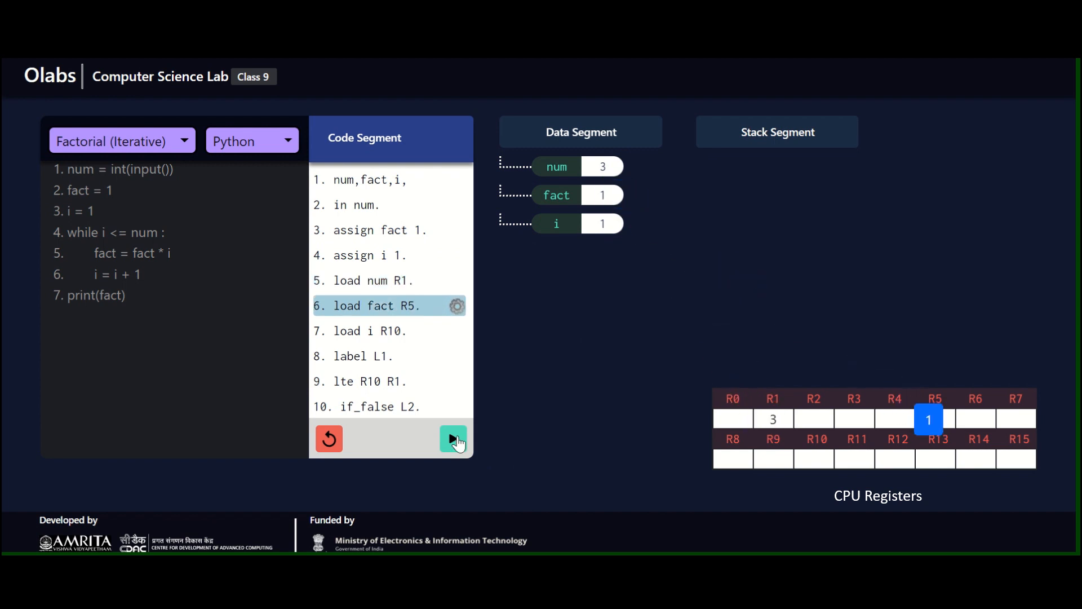
{"action": "left_click", "coordinate": [453, 438]}
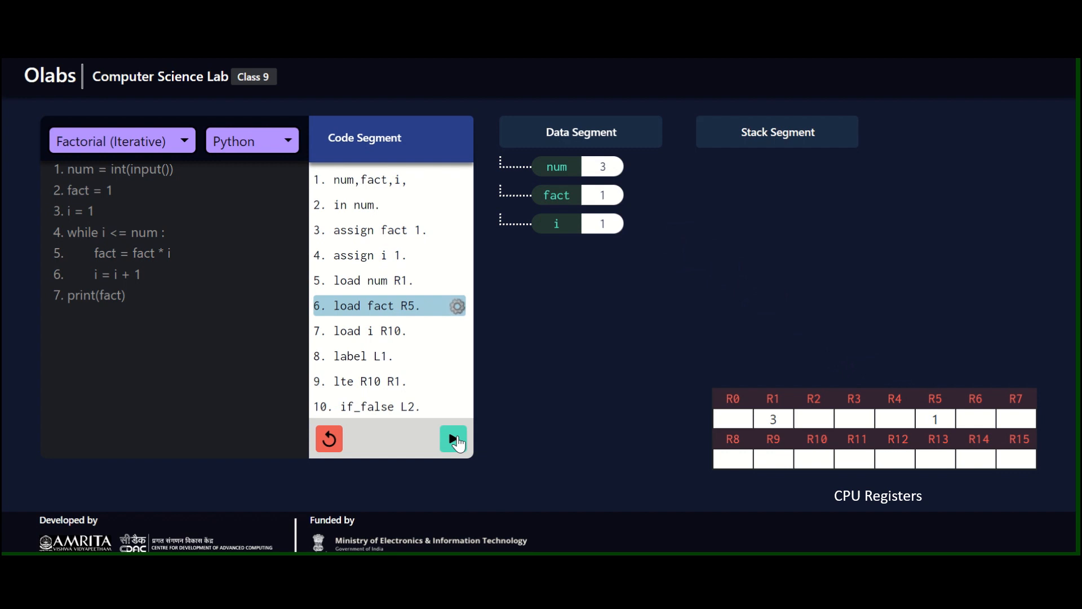
{"action": "left_click", "coordinate": [453, 438]}
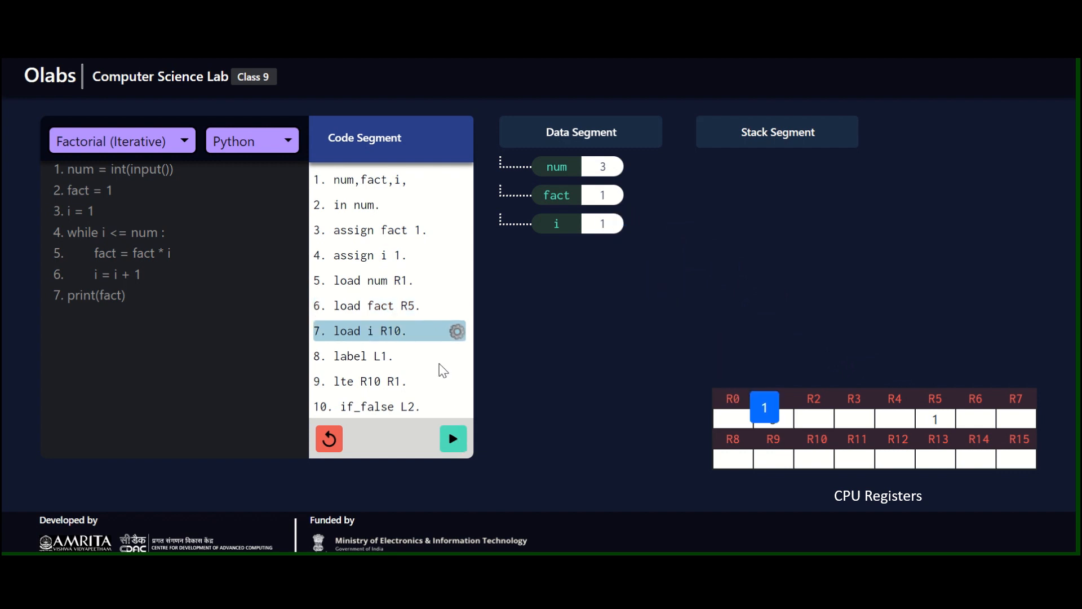
{"action": "left_click", "coordinate": [454, 438]}
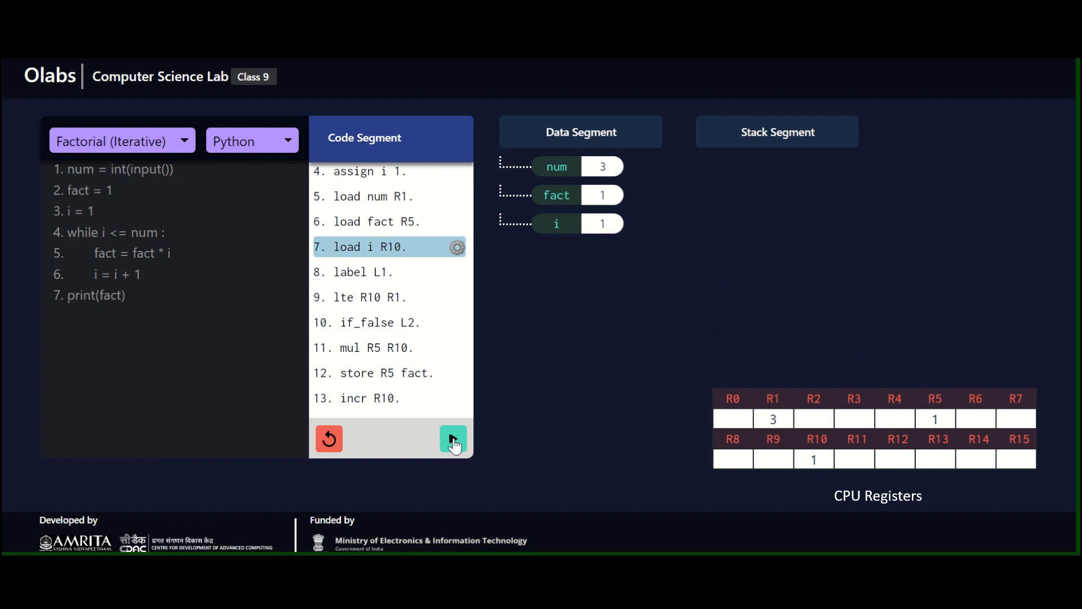
- Step through label L1, the i-versus-num check and multiplication, reaching store R5 fact
{"action": "left_click", "coordinate": [453, 438]}
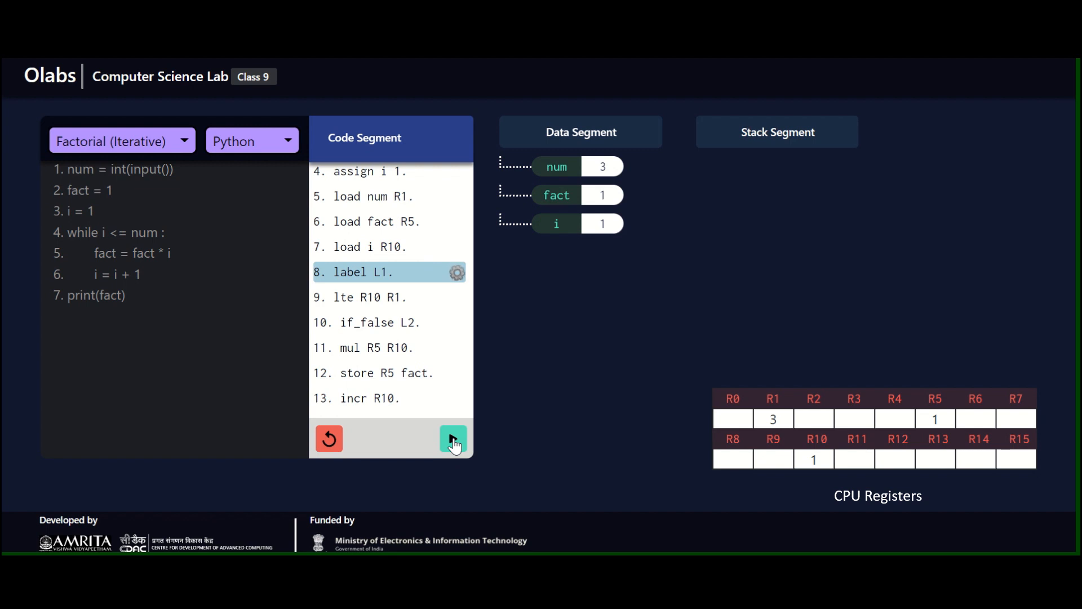
{"action": "left_click", "coordinate": [453, 438]}
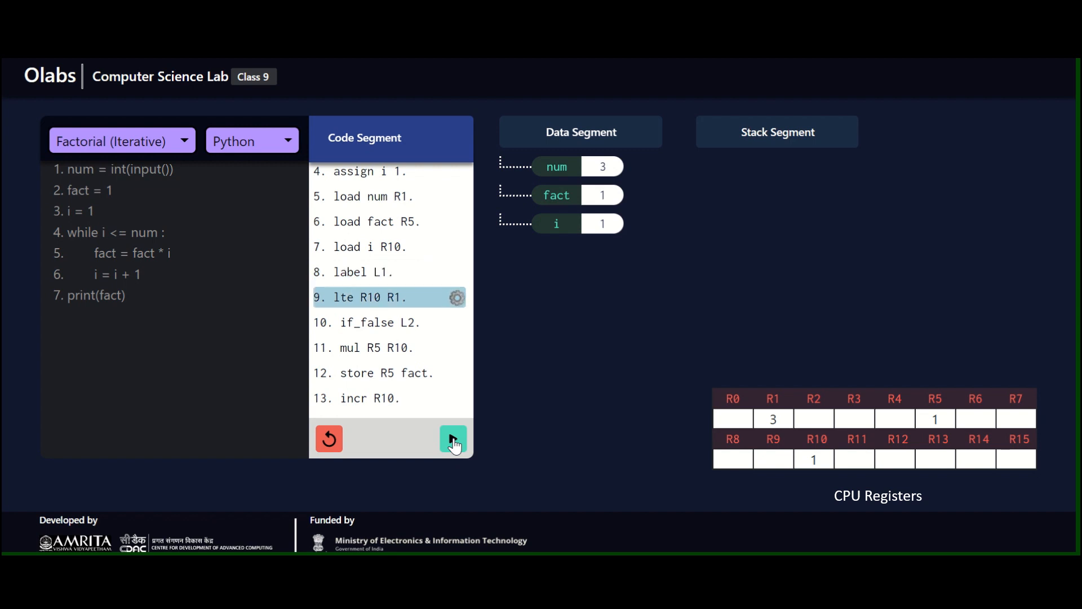
{"action": "left_click", "coordinate": [453, 438]}
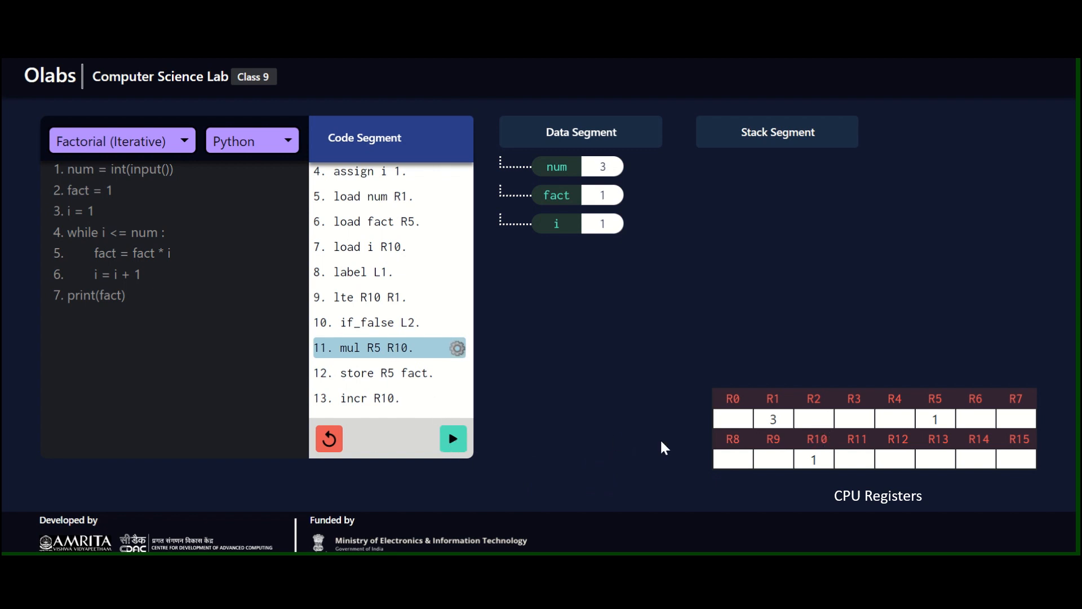
{"action": "left_click", "coordinate": [453, 438]}
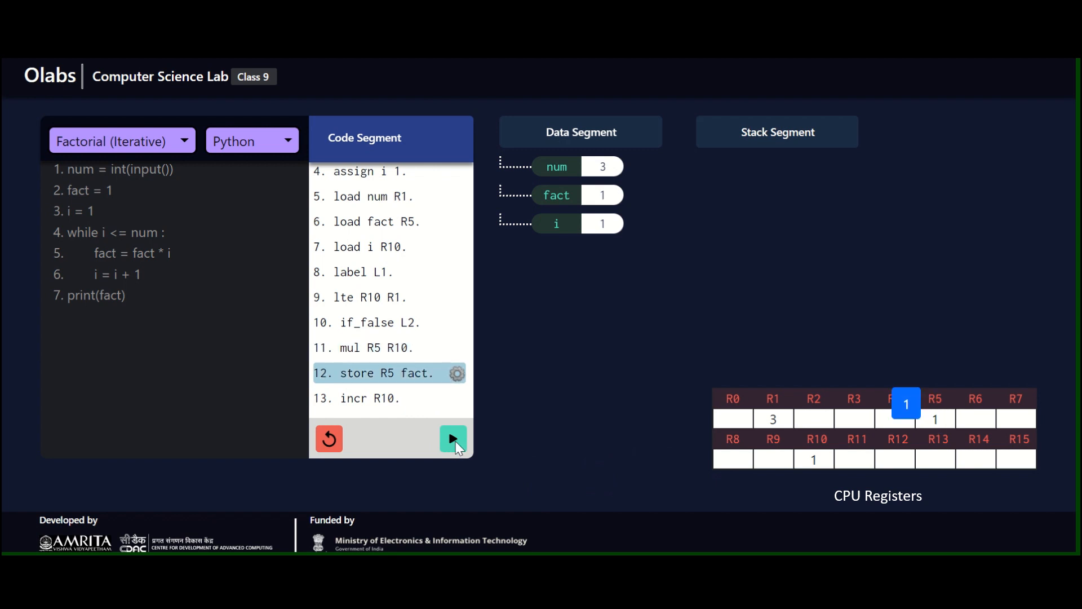
{"action": "left_click", "coordinate": [453, 438]}
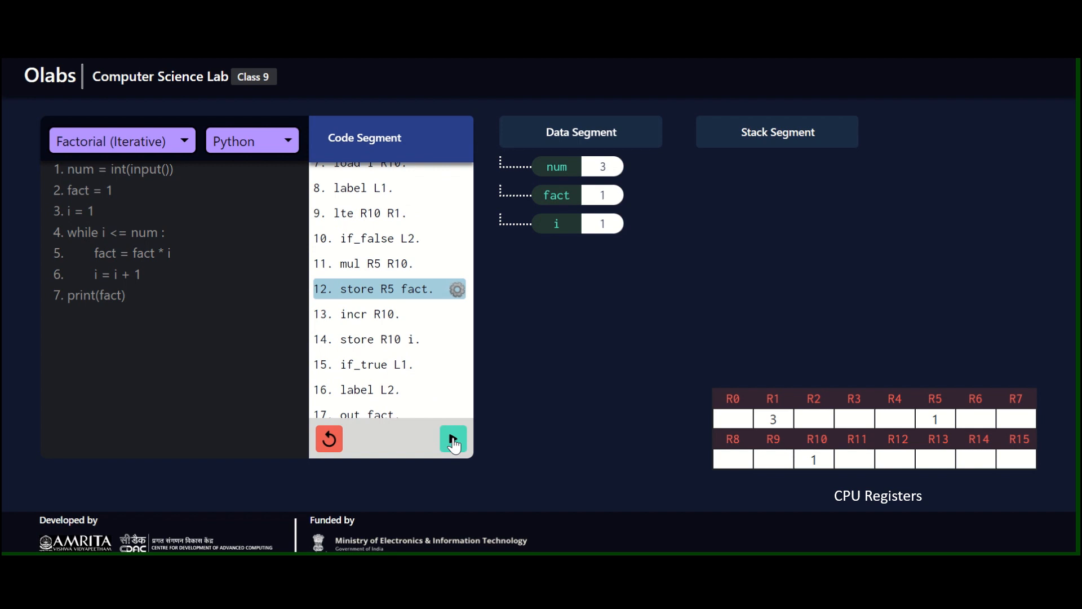
- Increment R10 to 2, store 2 into i, and reach the jump back to the loop
{"action": "left_click", "coordinate": [453, 439]}
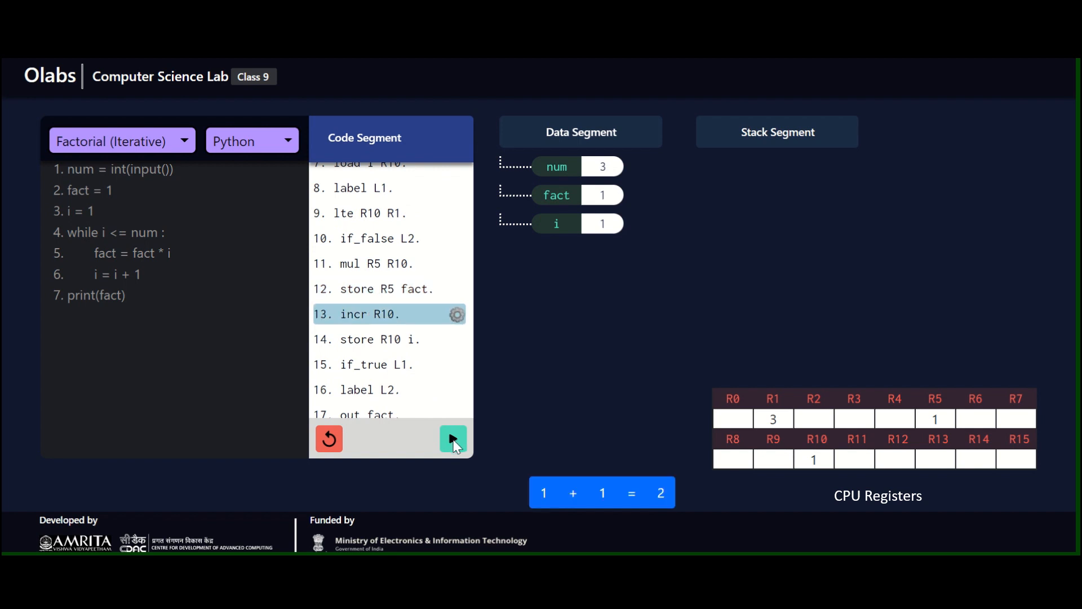
{"action": "left_click", "coordinate": [453, 438]}
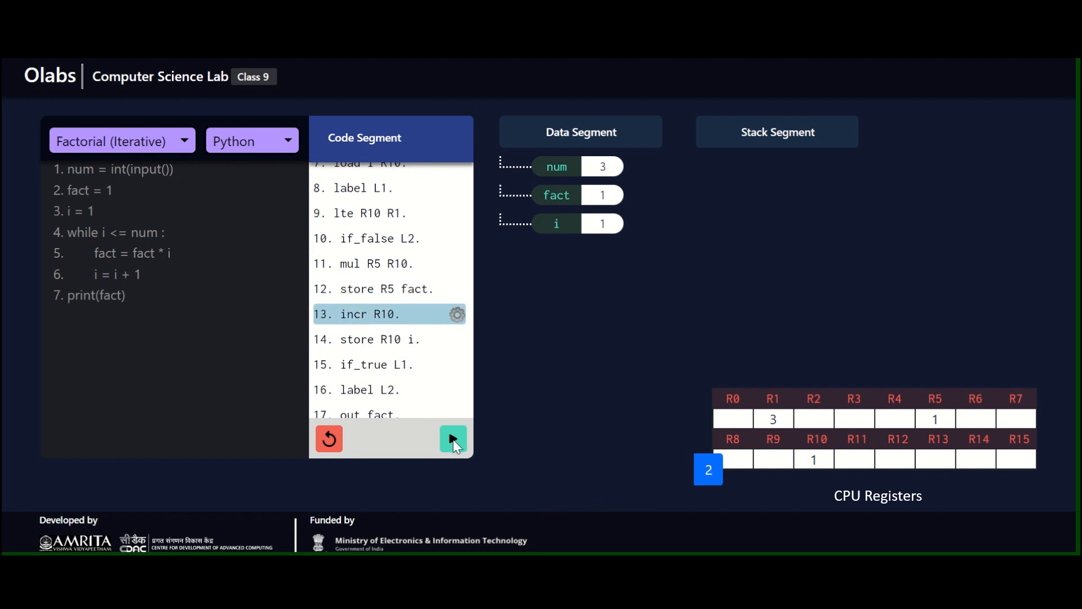
{"action": "left_click", "coordinate": [453, 438]}
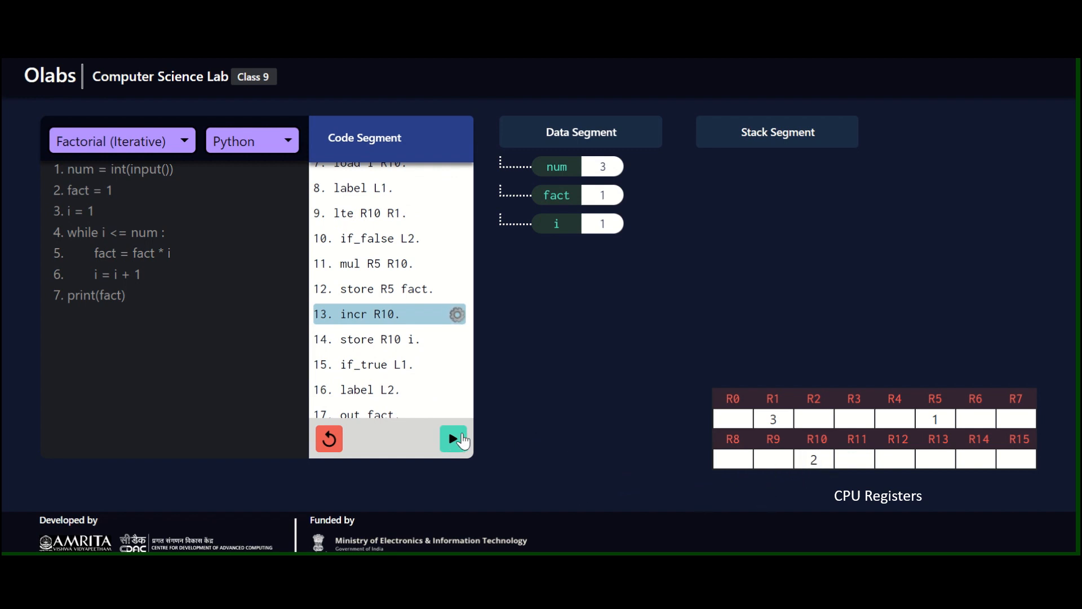
{"action": "left_click", "coordinate": [453, 438]}
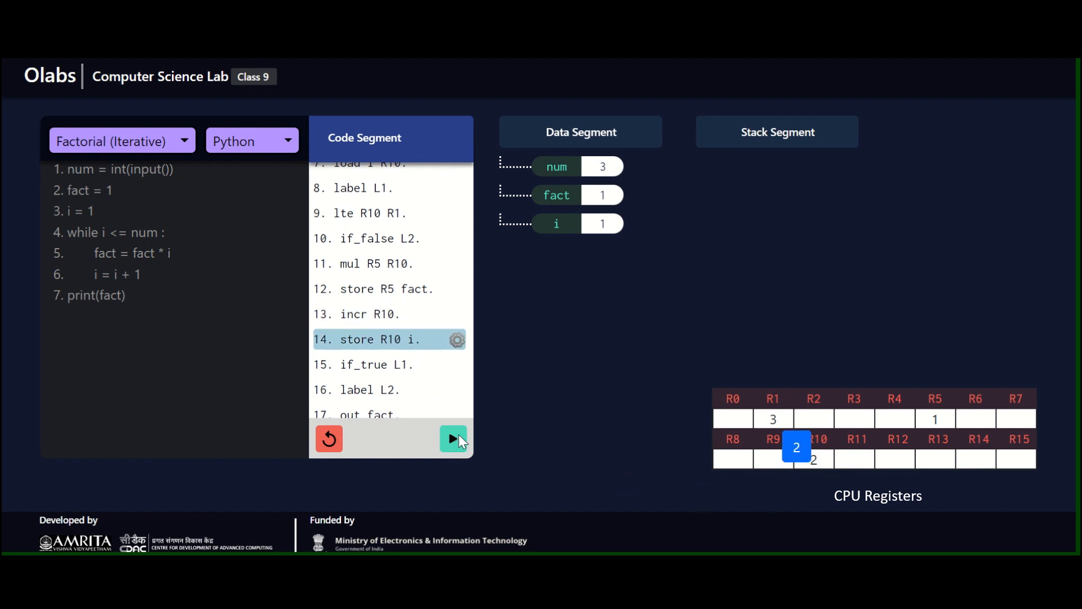
{"action": "left_click", "coordinate": [453, 439]}
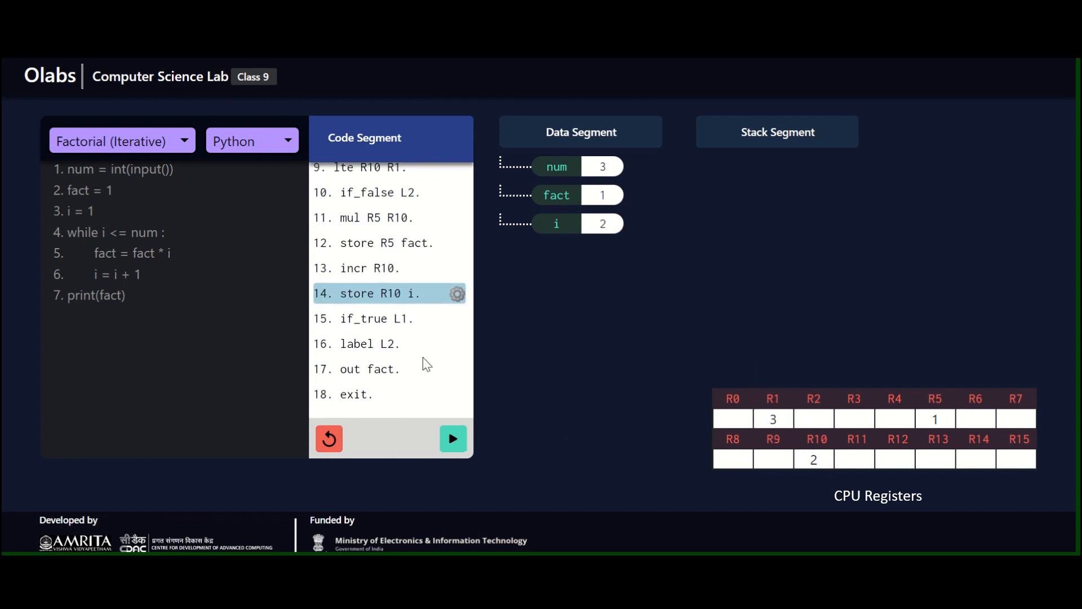
{"action": "mouse_move", "coordinate": [440, 402]}
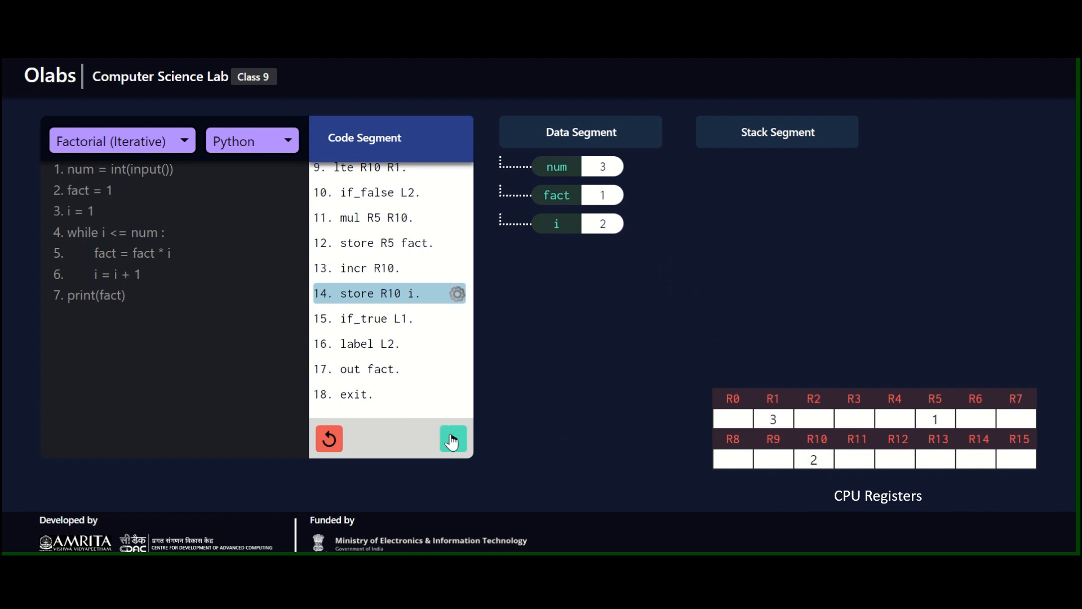
{"action": "left_click", "coordinate": [453, 439]}
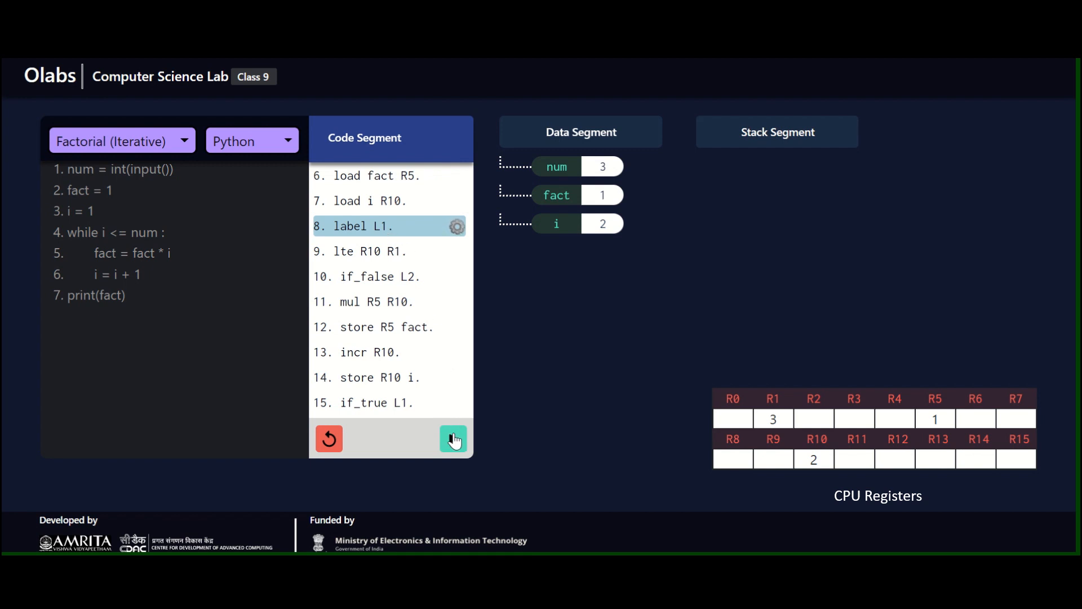
- Pass the i-versus-num check and multiply, saving 2 into fact
{"action": "left_click", "coordinate": [453, 438]}
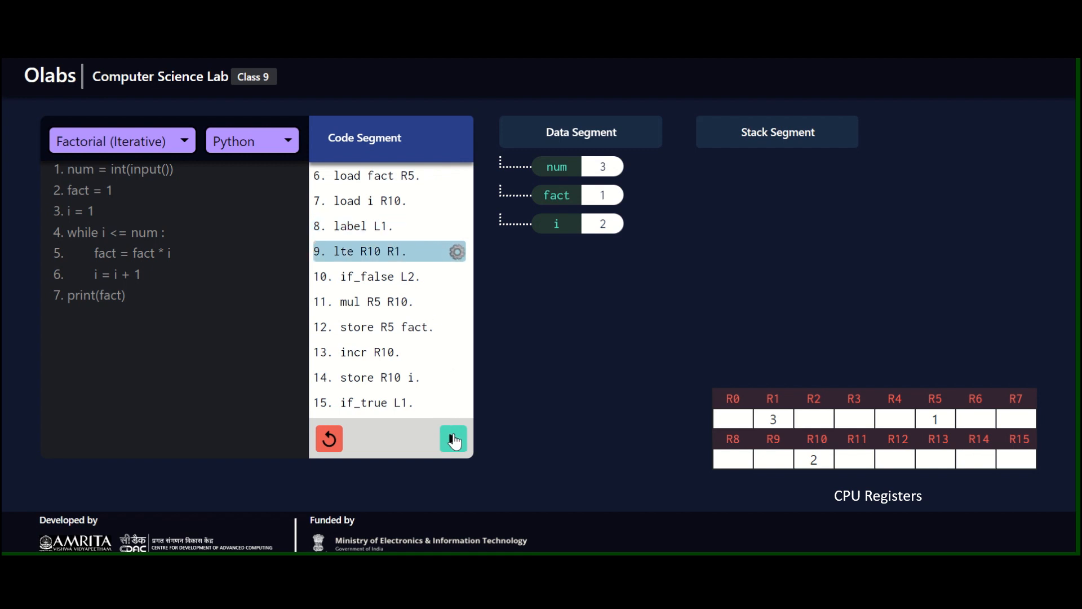
{"action": "left_click", "coordinate": [453, 439]}
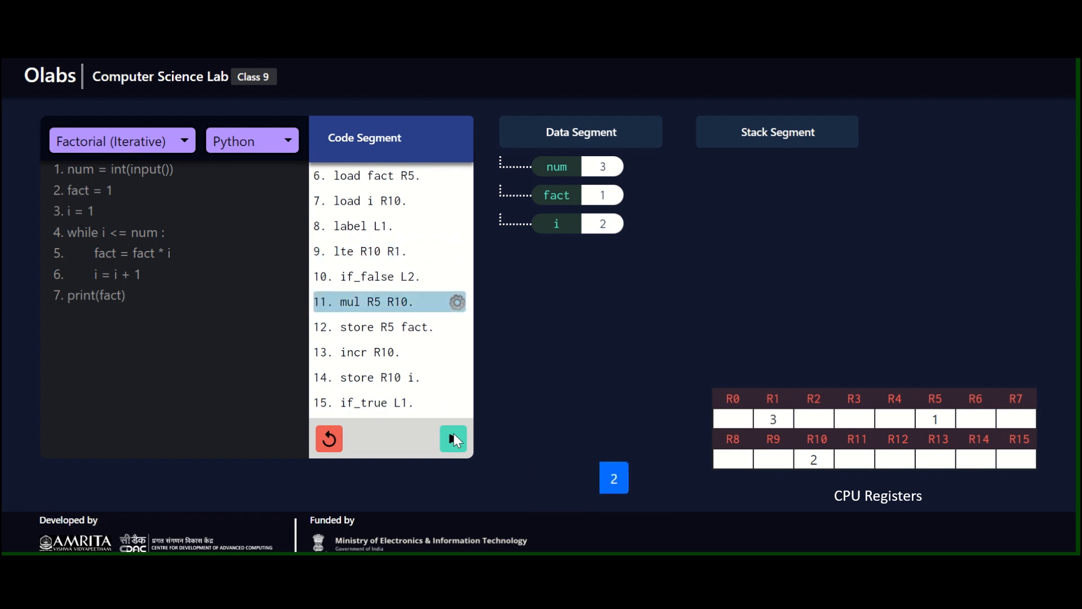
{"action": "left_click", "coordinate": [453, 439]}
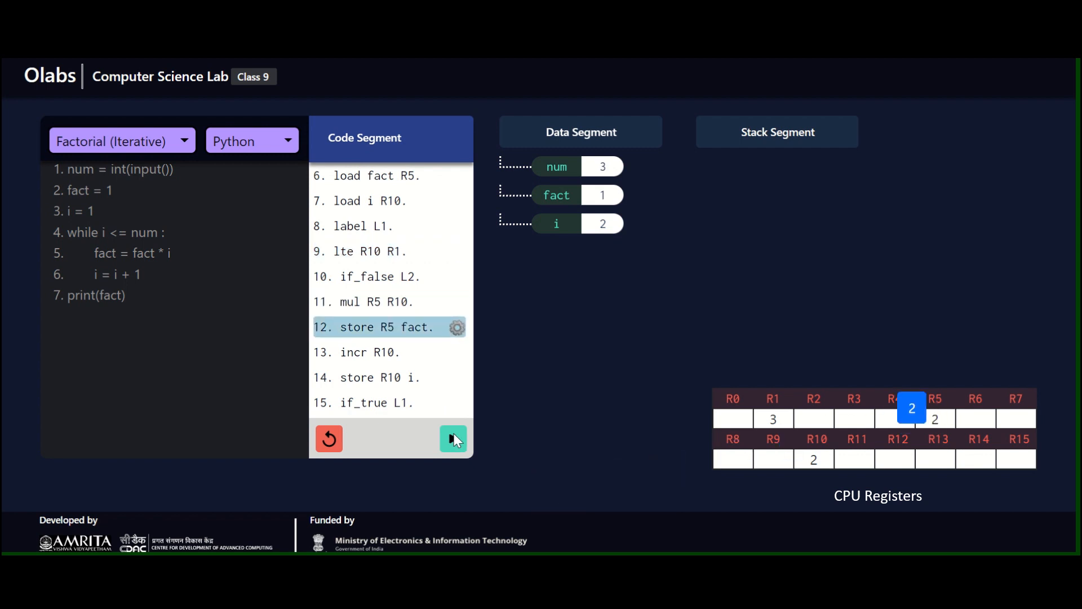
{"action": "left_click", "coordinate": [453, 439]}
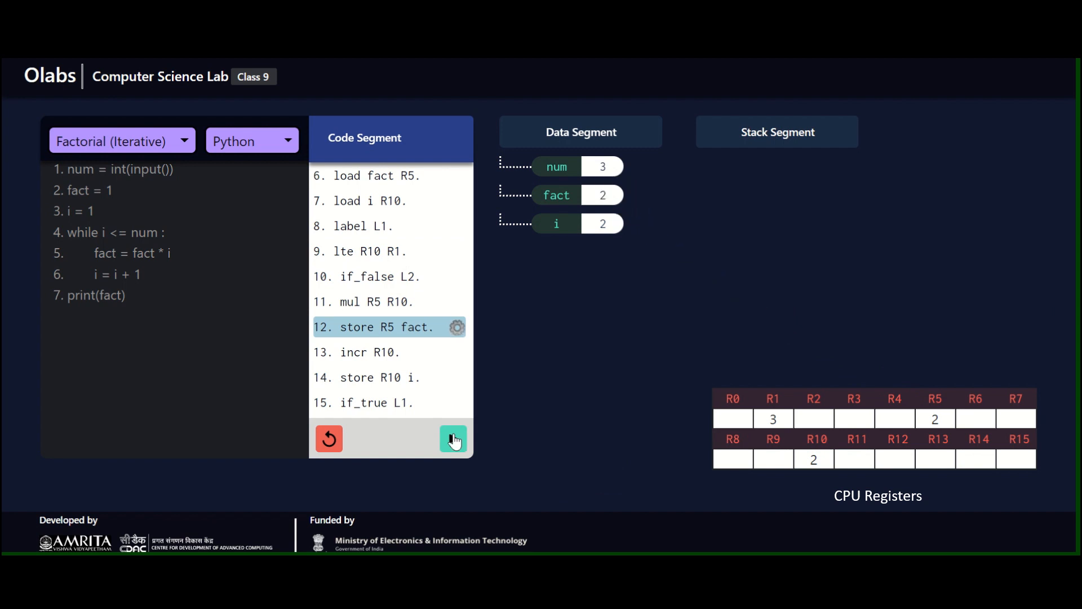
- Raise R10 to 3, update i to 3, and reach the loop's jump back
{"action": "left_click", "coordinate": [453, 438]}
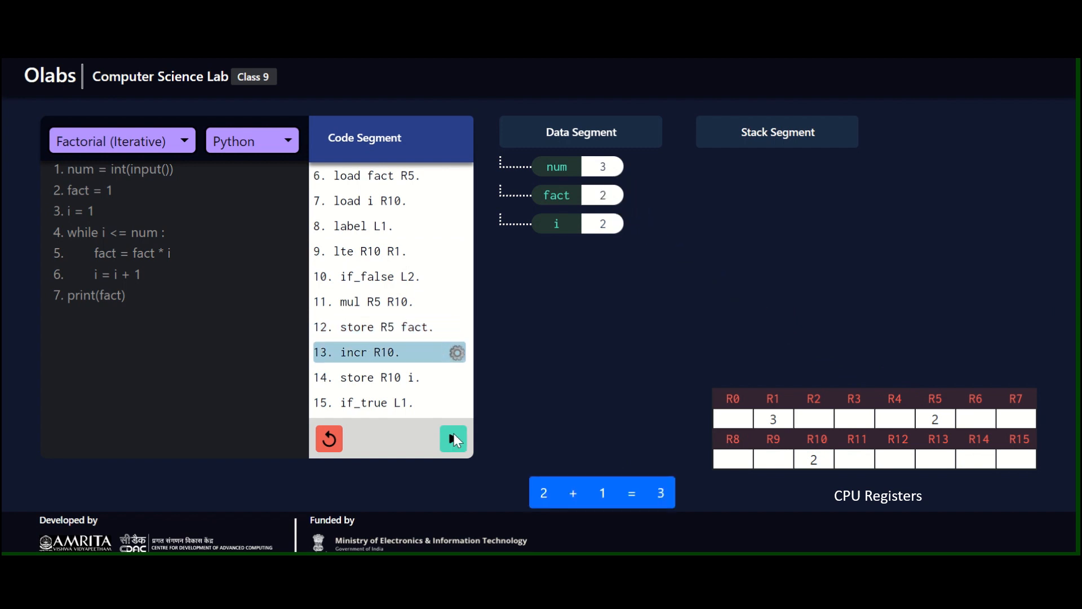
{"action": "left_click", "coordinate": [453, 438]}
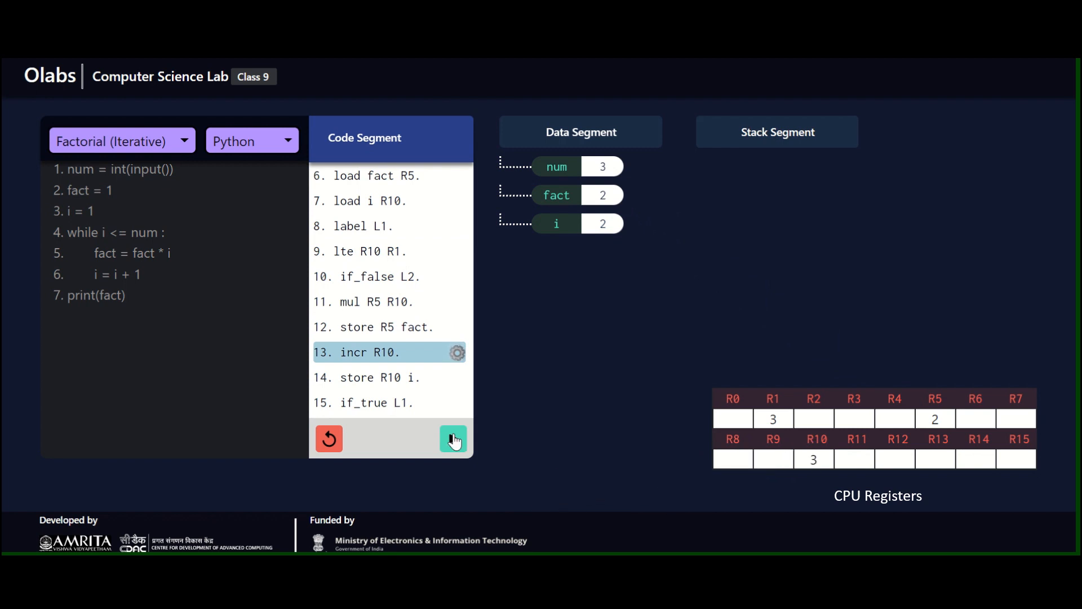
{"action": "left_click", "coordinate": [452, 439]}
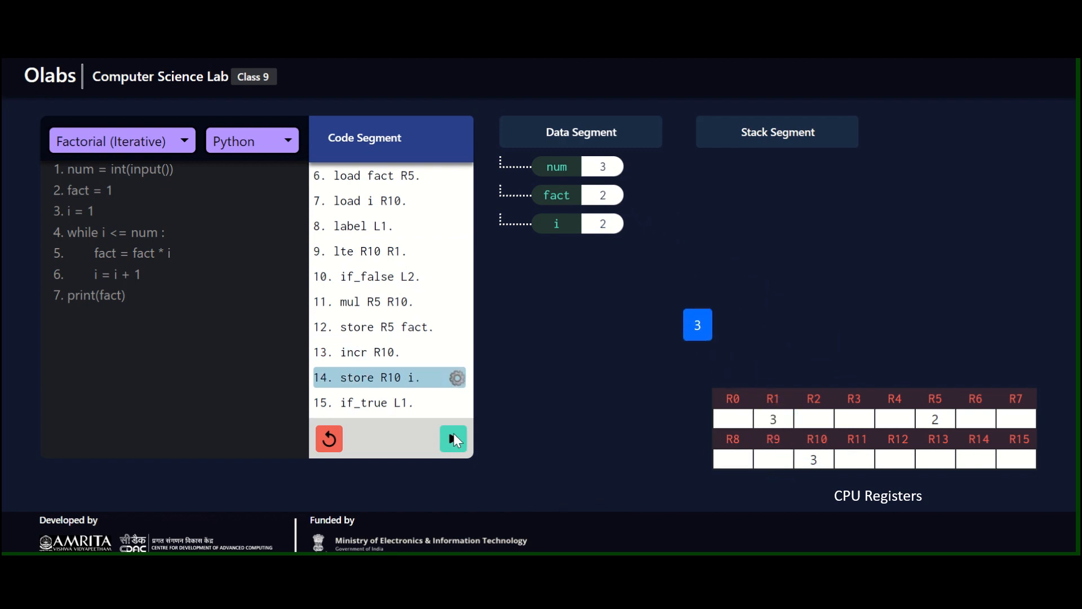
{"action": "left_click", "coordinate": [452, 438]}
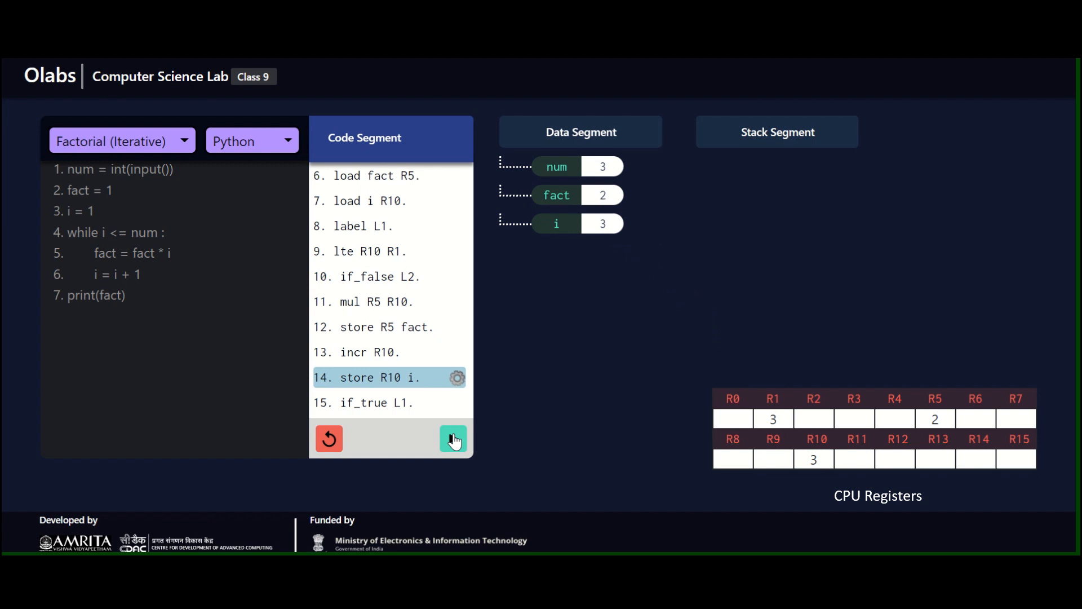
{"action": "left_click", "coordinate": [453, 439]}
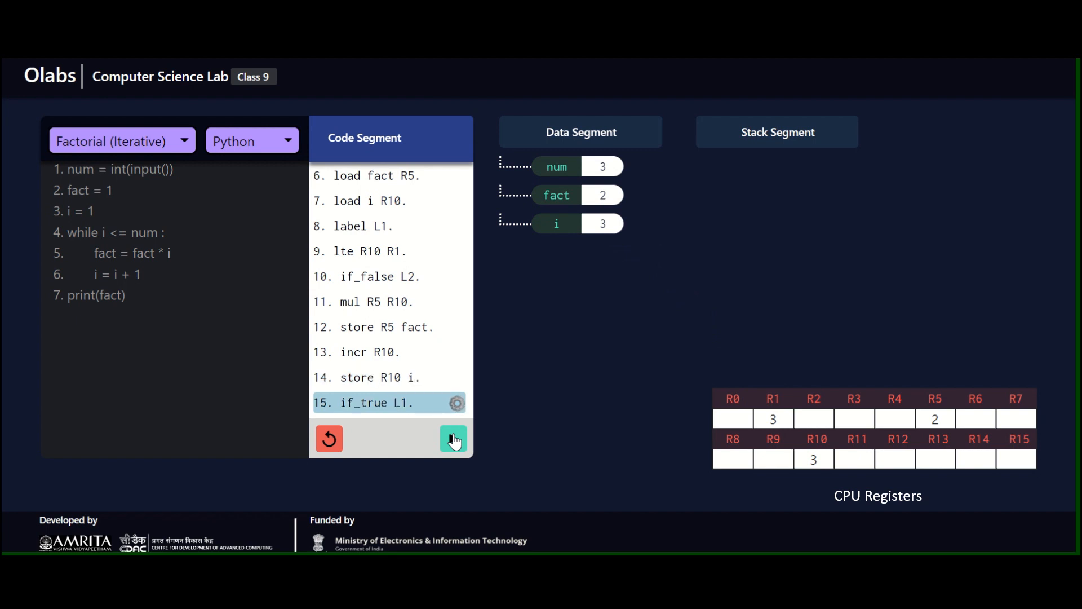
- Rerun the loop check and multiply 2 by 3, storing 6 into fact
{"action": "left_click", "coordinate": [453, 439]}
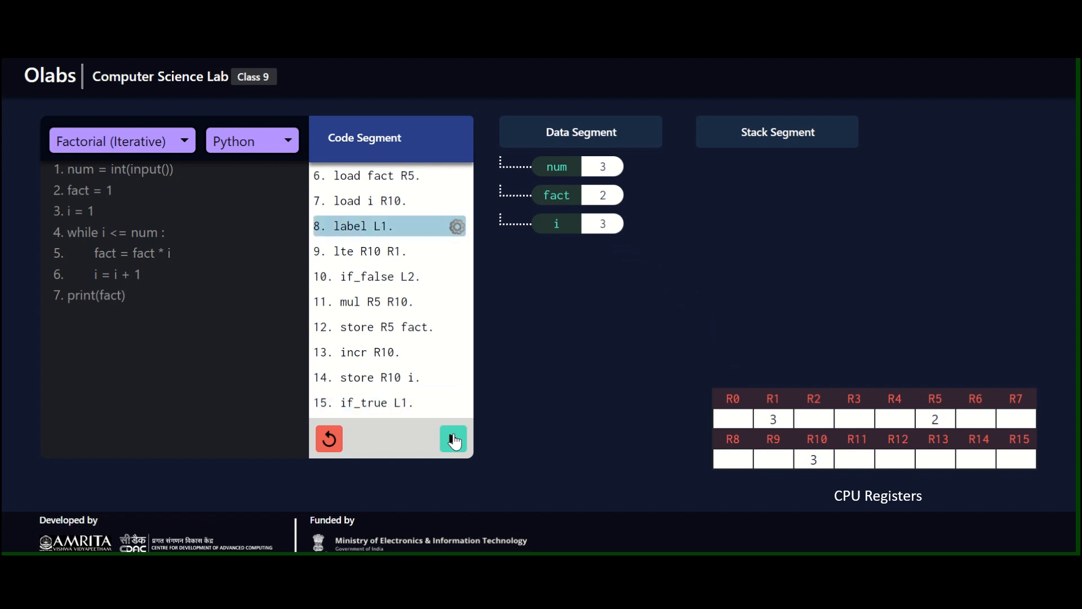
{"action": "left_click", "coordinate": [453, 438]}
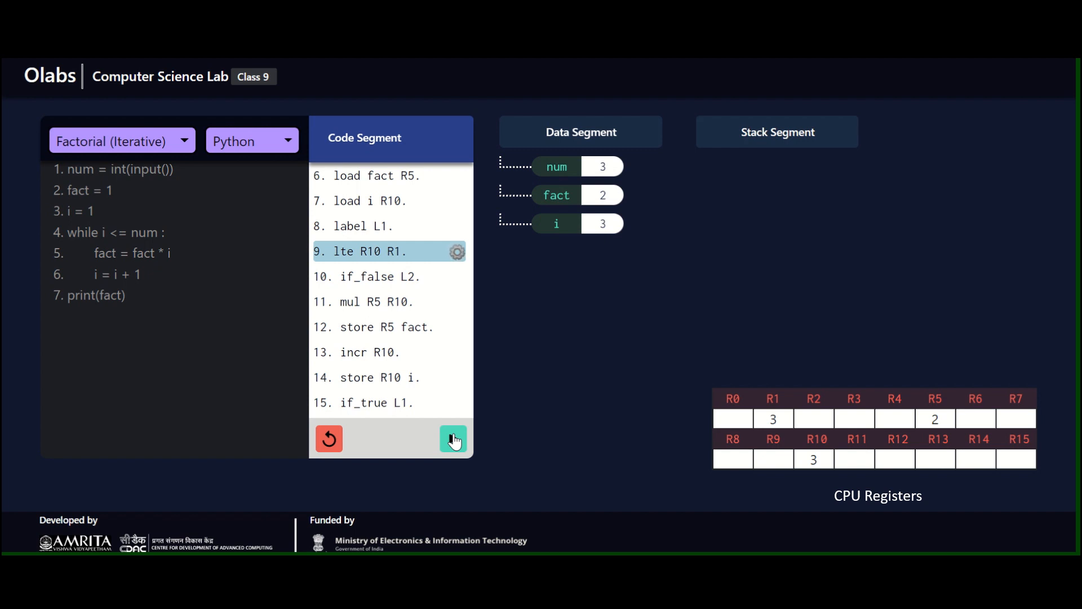
{"action": "left_click", "coordinate": [453, 439]}
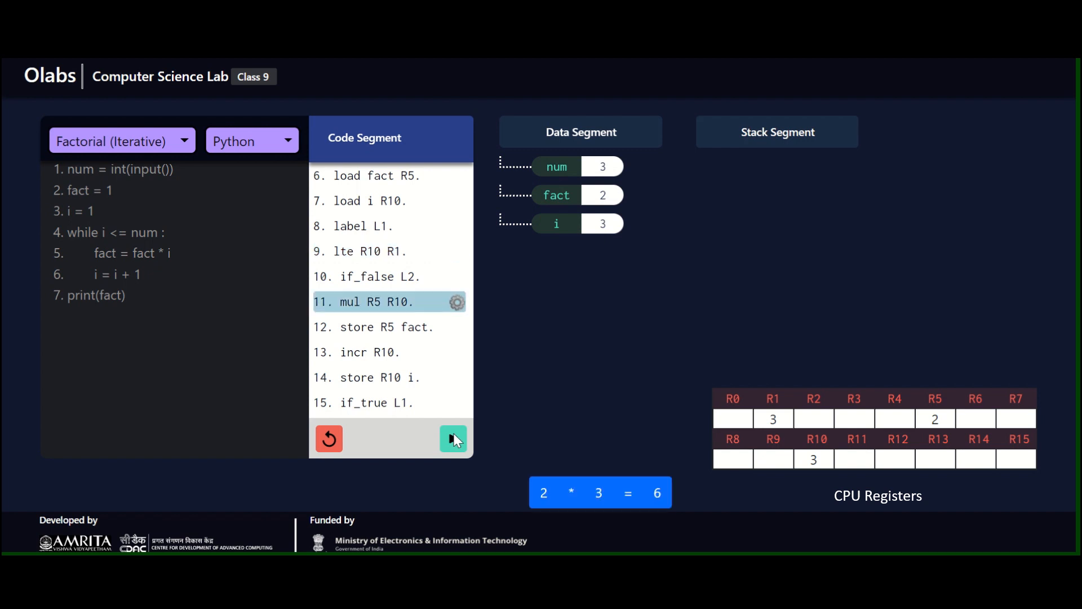
{"action": "left_click", "coordinate": [454, 438]}
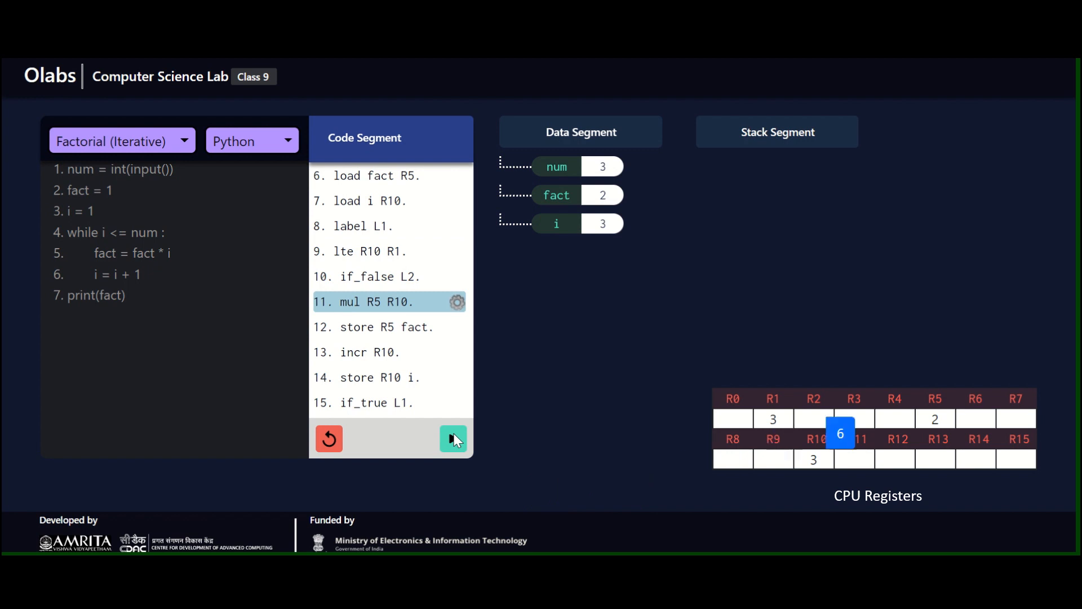
{"action": "left_click", "coordinate": [453, 438]}
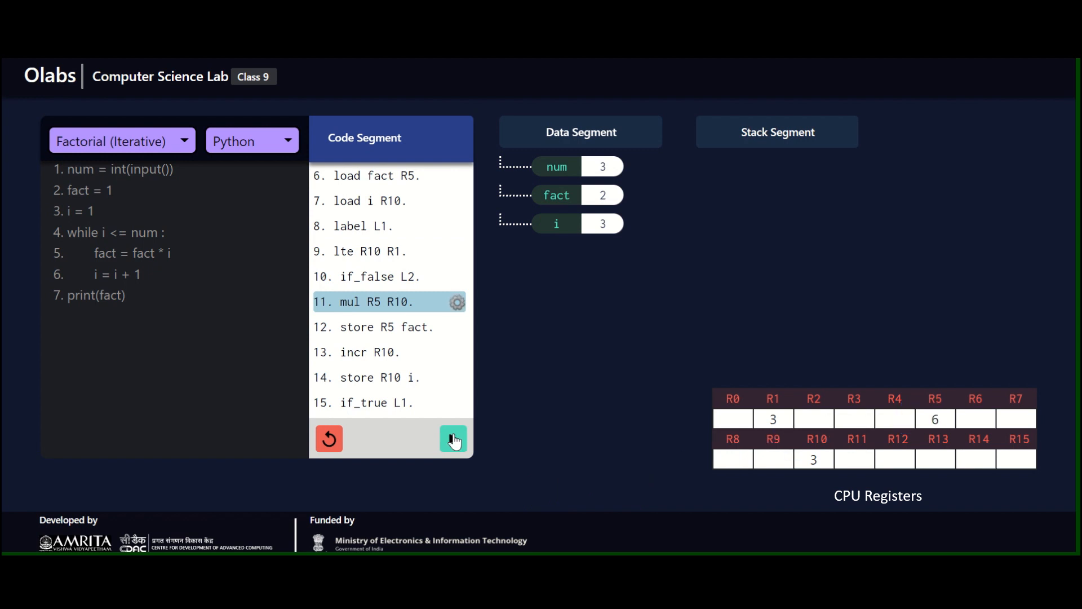
{"action": "left_click", "coordinate": [453, 438]}
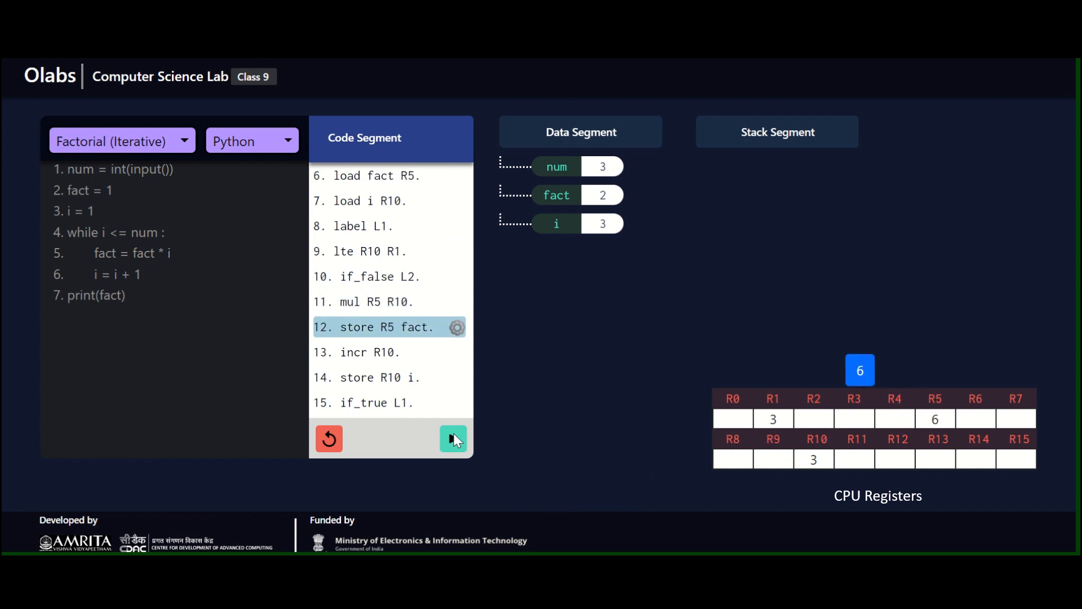
{"action": "left_click", "coordinate": [453, 438]}
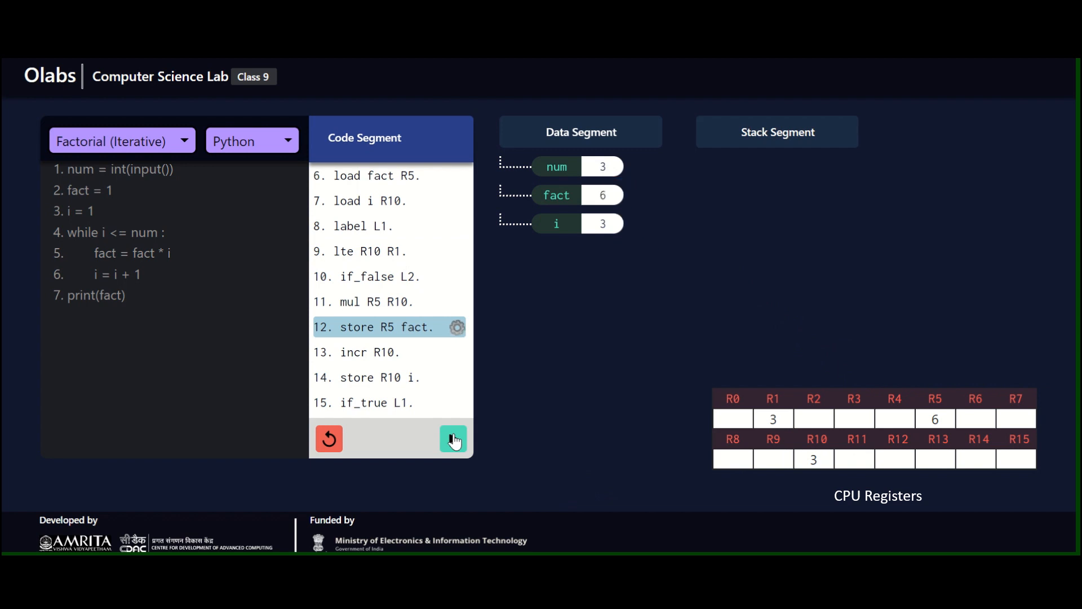
- Increment R10 to 4 and store 4 into i
{"action": "left_click", "coordinate": [453, 438]}
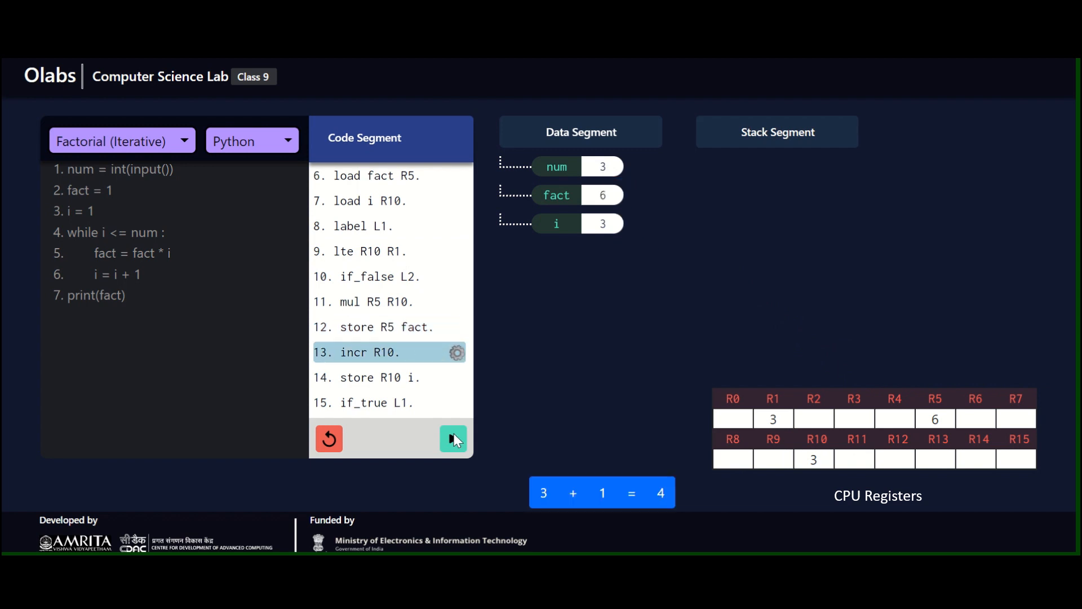
{"action": "left_click", "coordinate": [452, 438]}
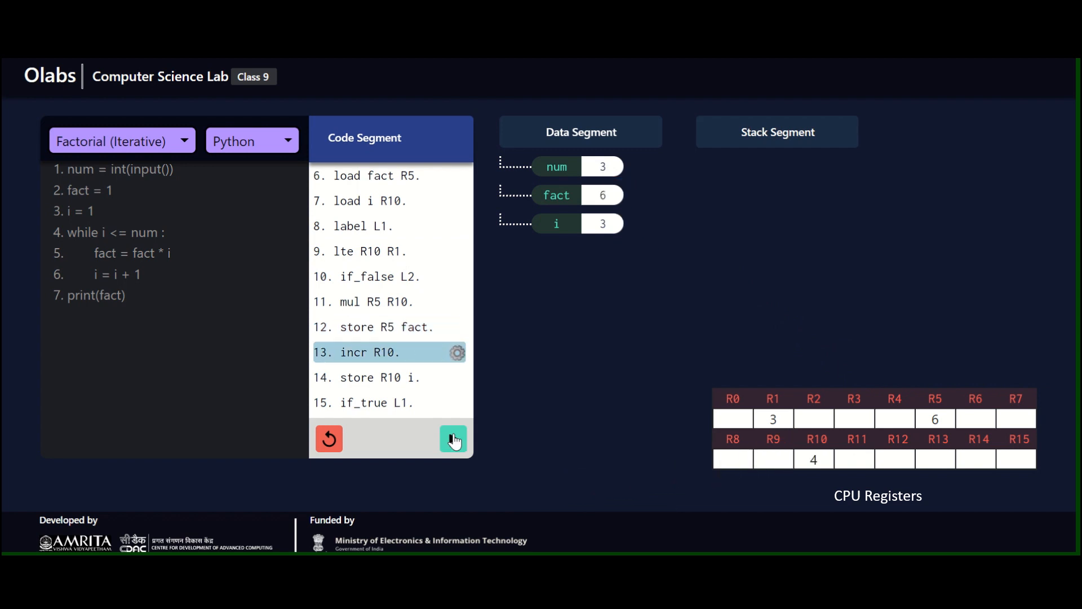
{"action": "left_click", "coordinate": [453, 439]}
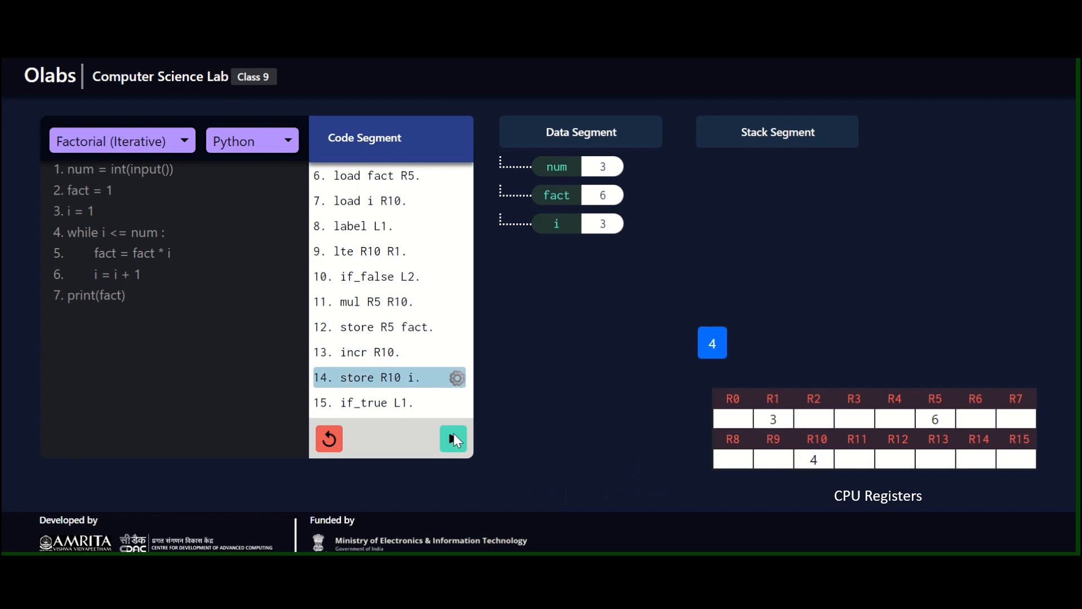
{"action": "left_click", "coordinate": [453, 439]}
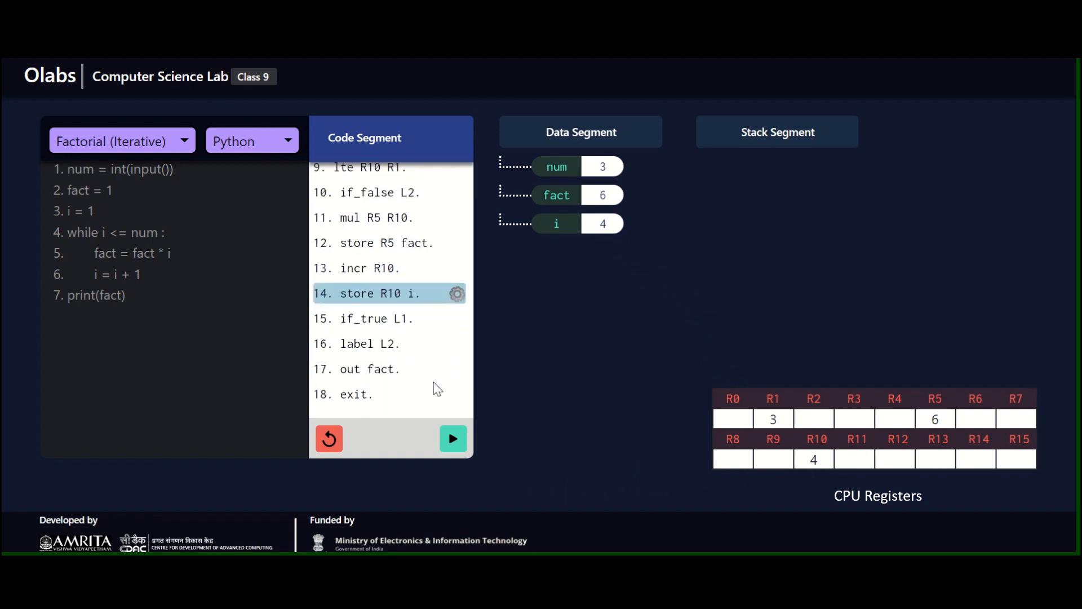
- Fail the loop check with i at 4, exit to label L2 and print fact as 6
{"action": "left_click", "coordinate": [453, 439]}
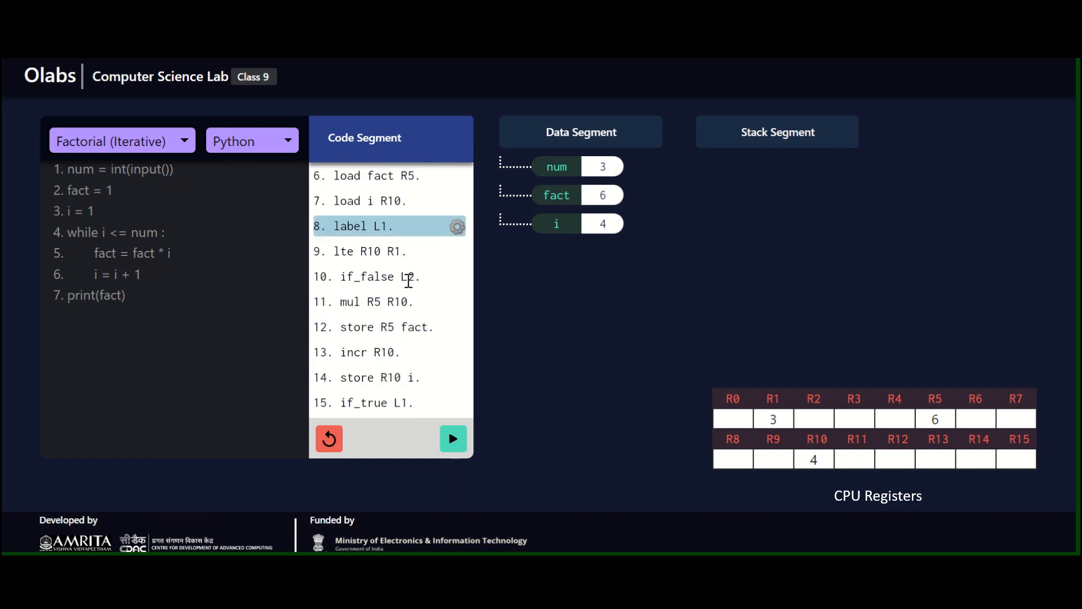
{"action": "left_click", "coordinate": [453, 438]}
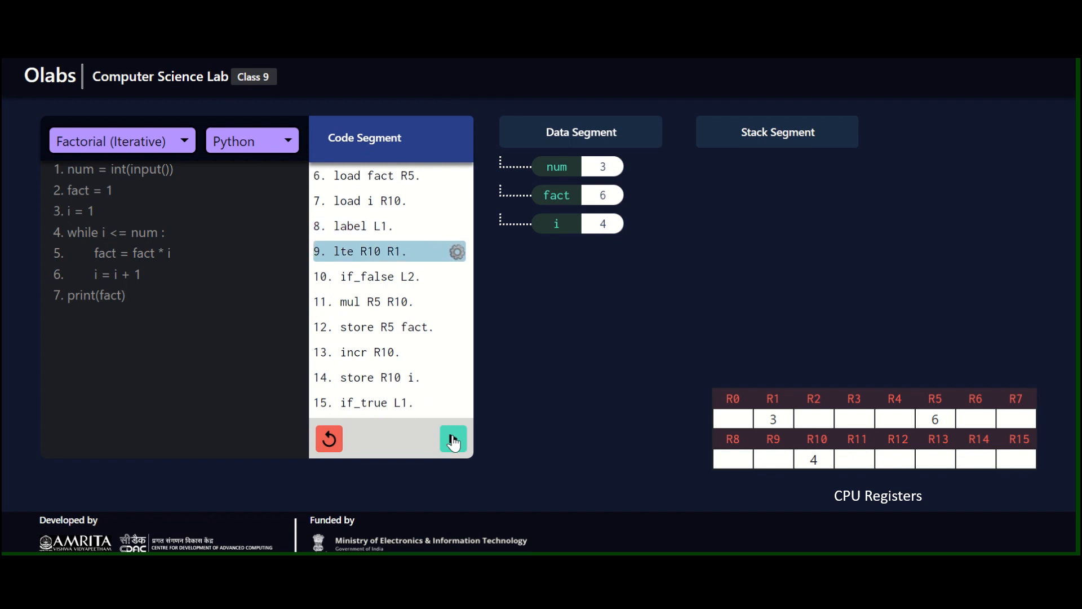
{"action": "left_click", "coordinate": [453, 438]}
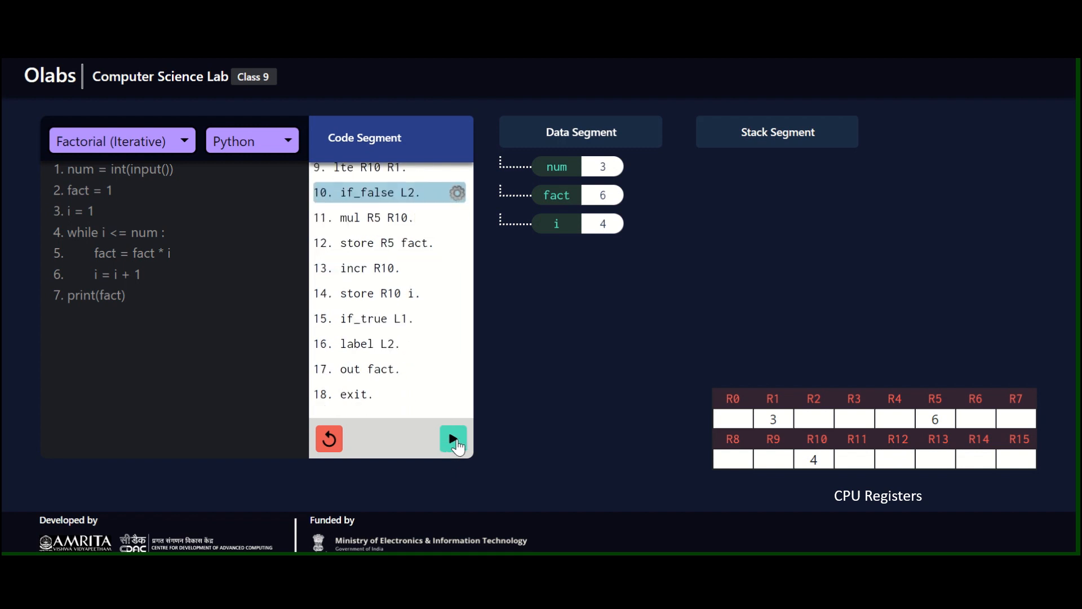
{"action": "left_click", "coordinate": [454, 438]}
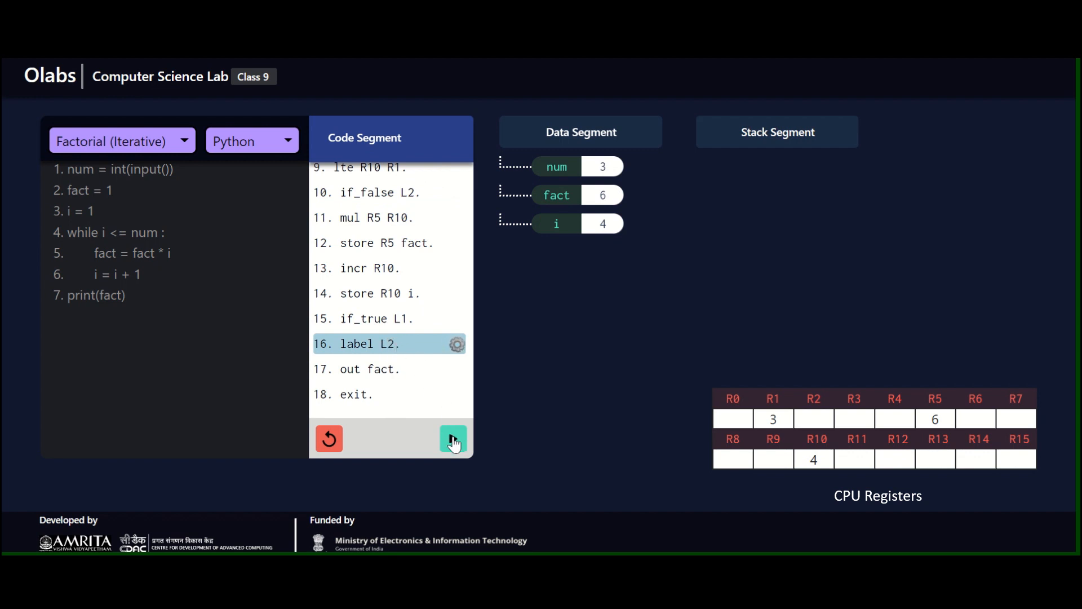
{"action": "left_click", "coordinate": [453, 439]}
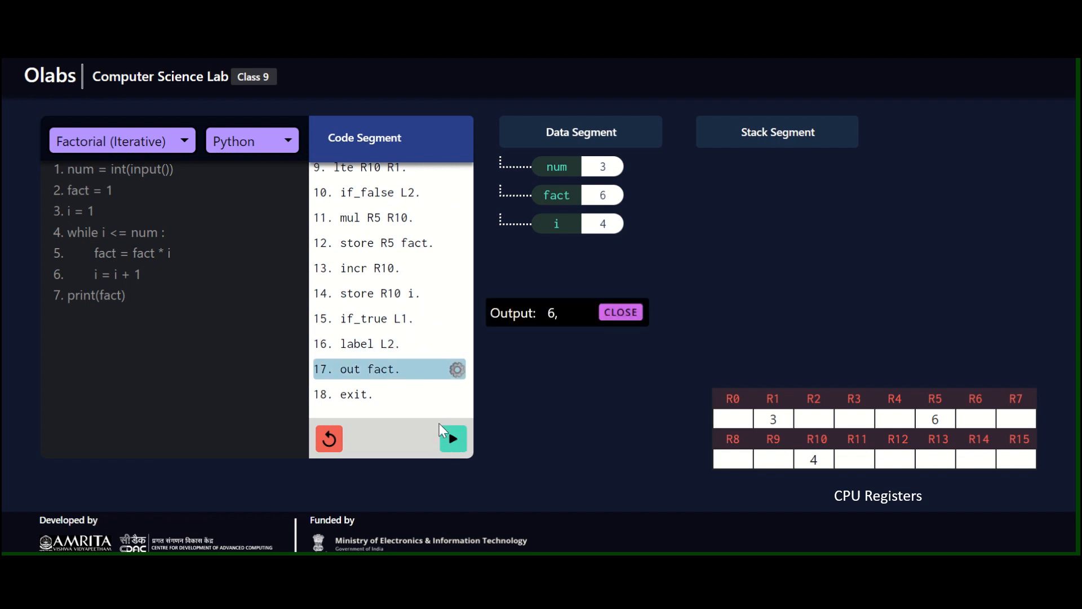